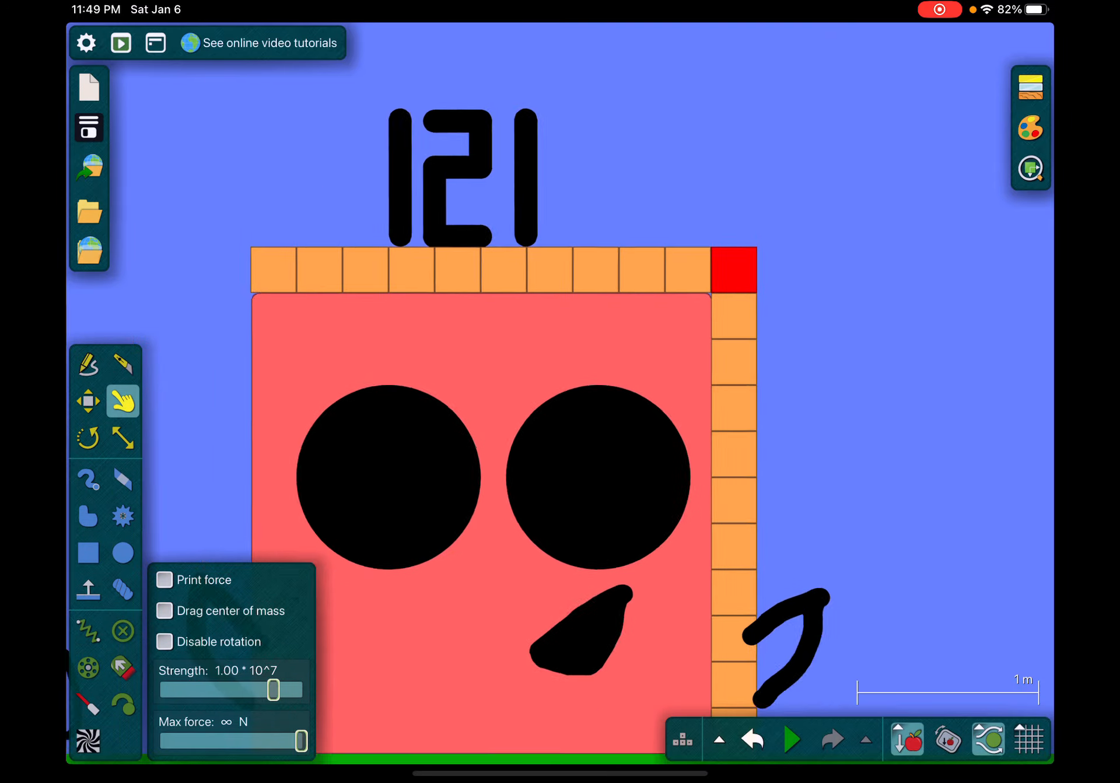
- Draw two overlapping black circles above the ground, left of the Numberblocks line
click(790, 739)
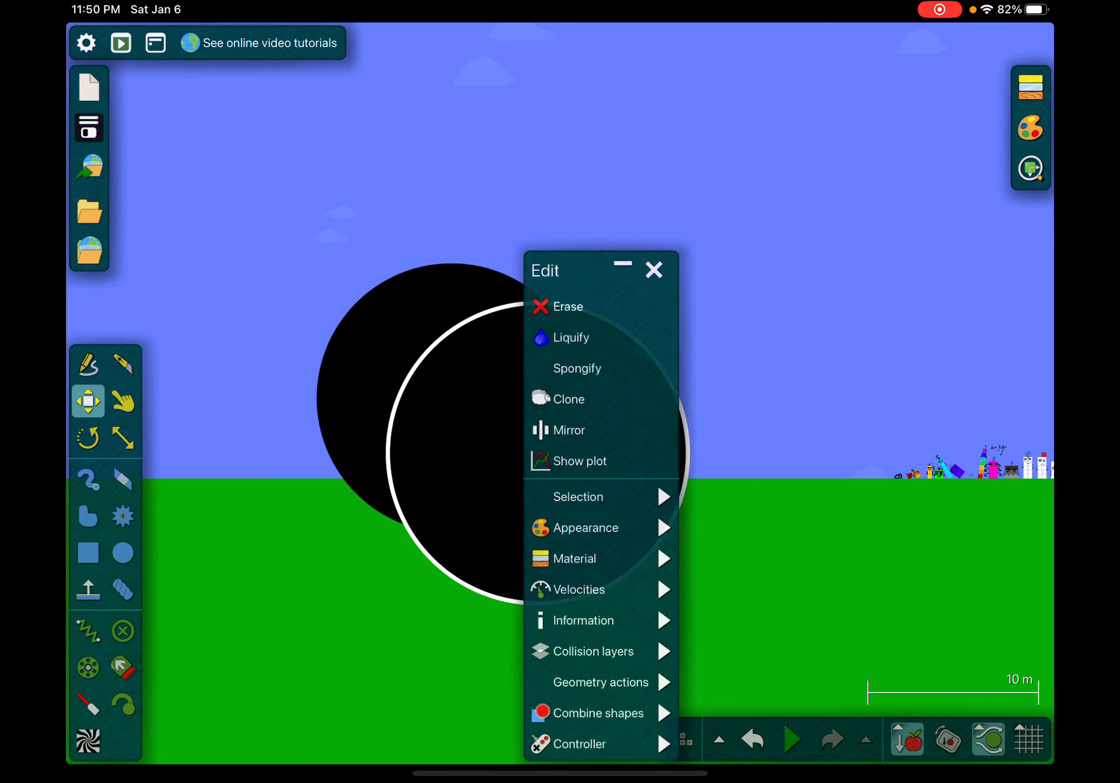
- Subtract one circle from the other into a crescent, tilt it, and colour it cyan
click(652, 269)
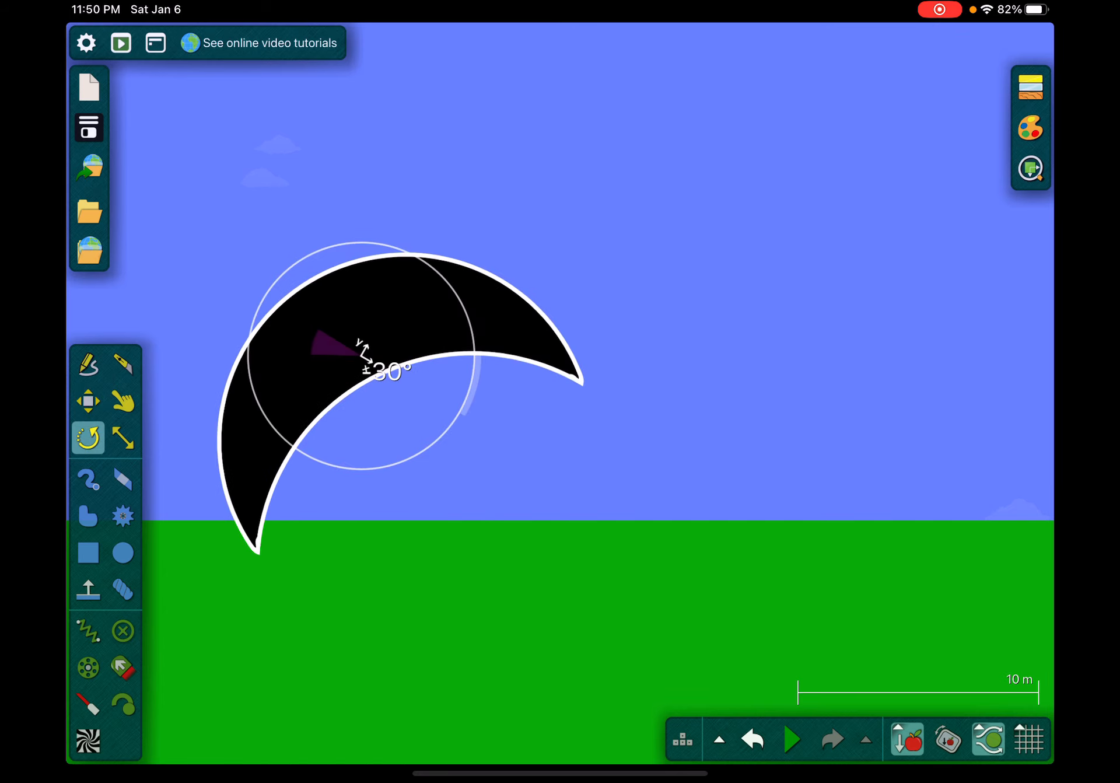
drag(368, 350, 368, 357)
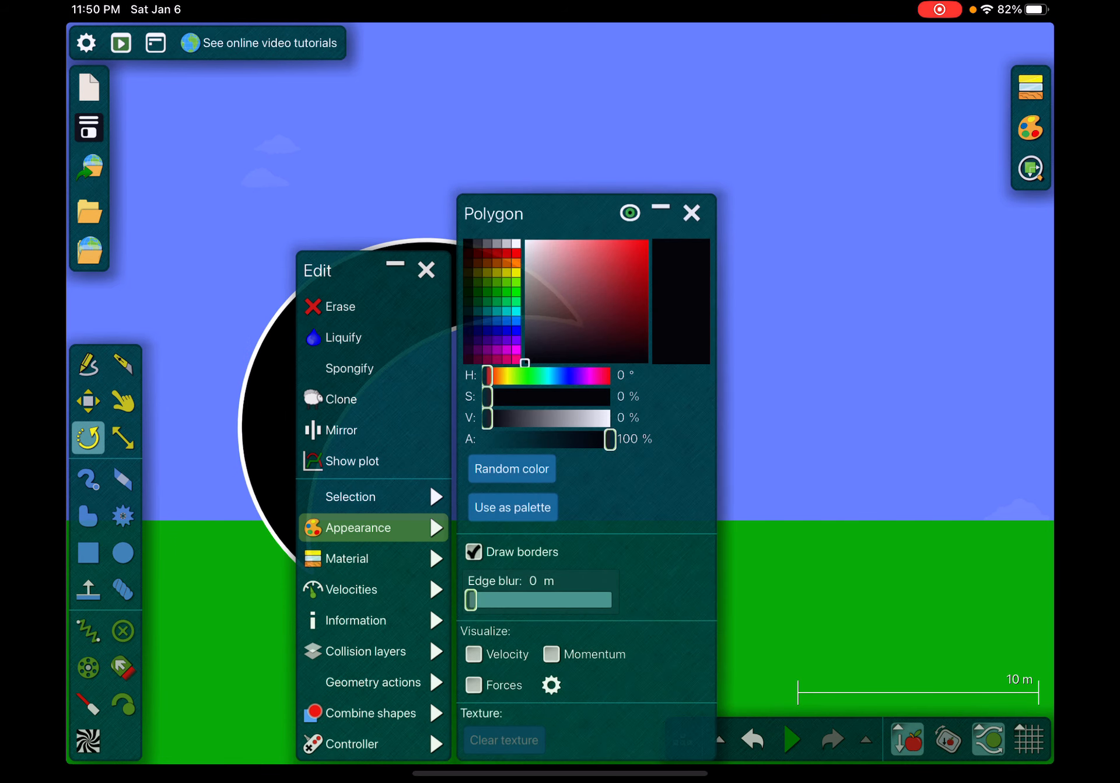
drag(488, 376, 528, 377)
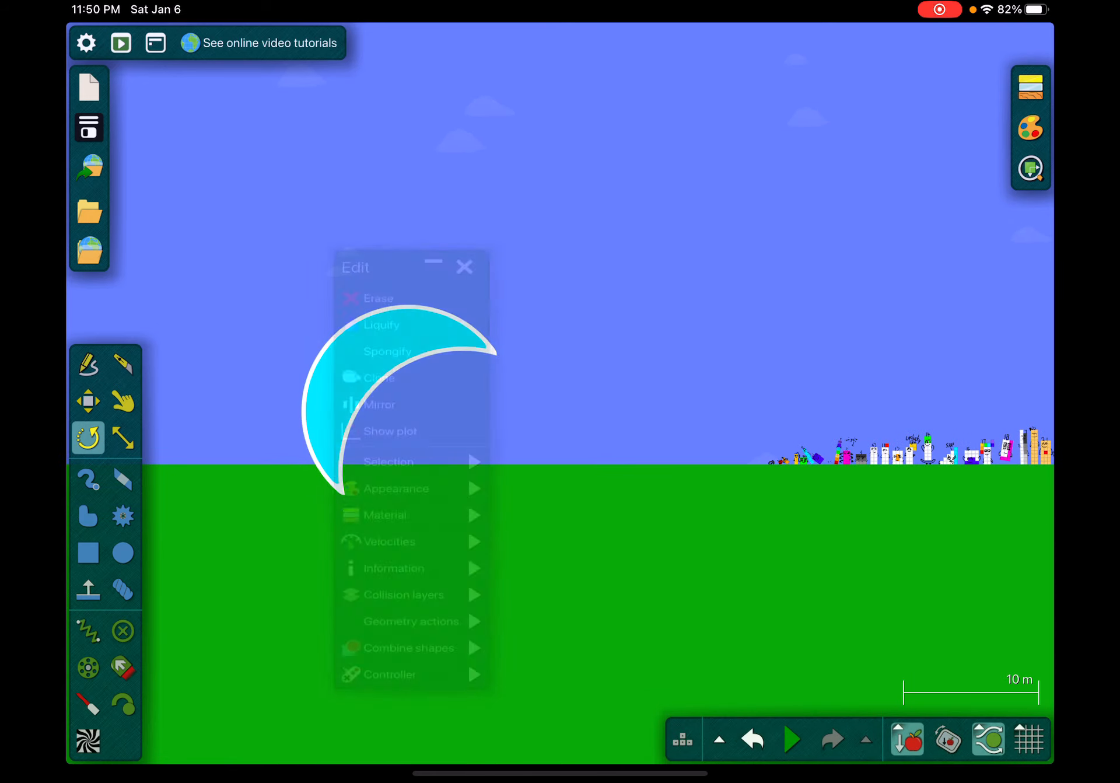
- Mark the cyan crescent as a Killer in its Material settings and review its geometry actions
click(465, 266)
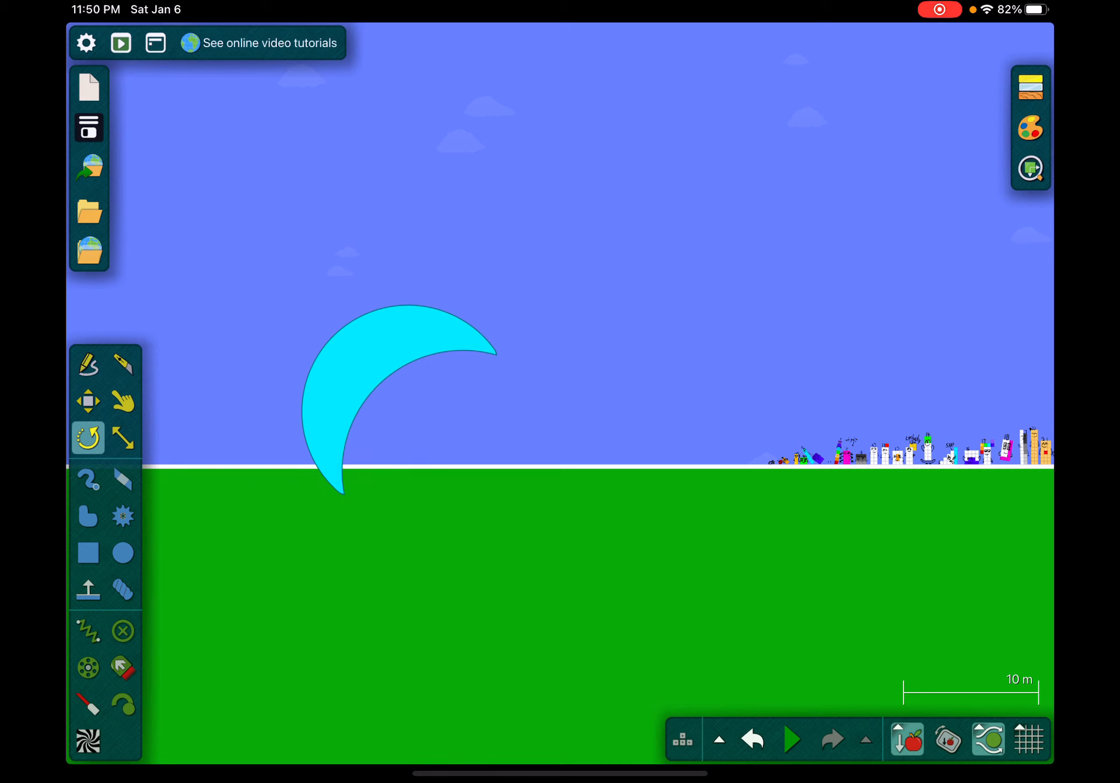
click(343, 493)
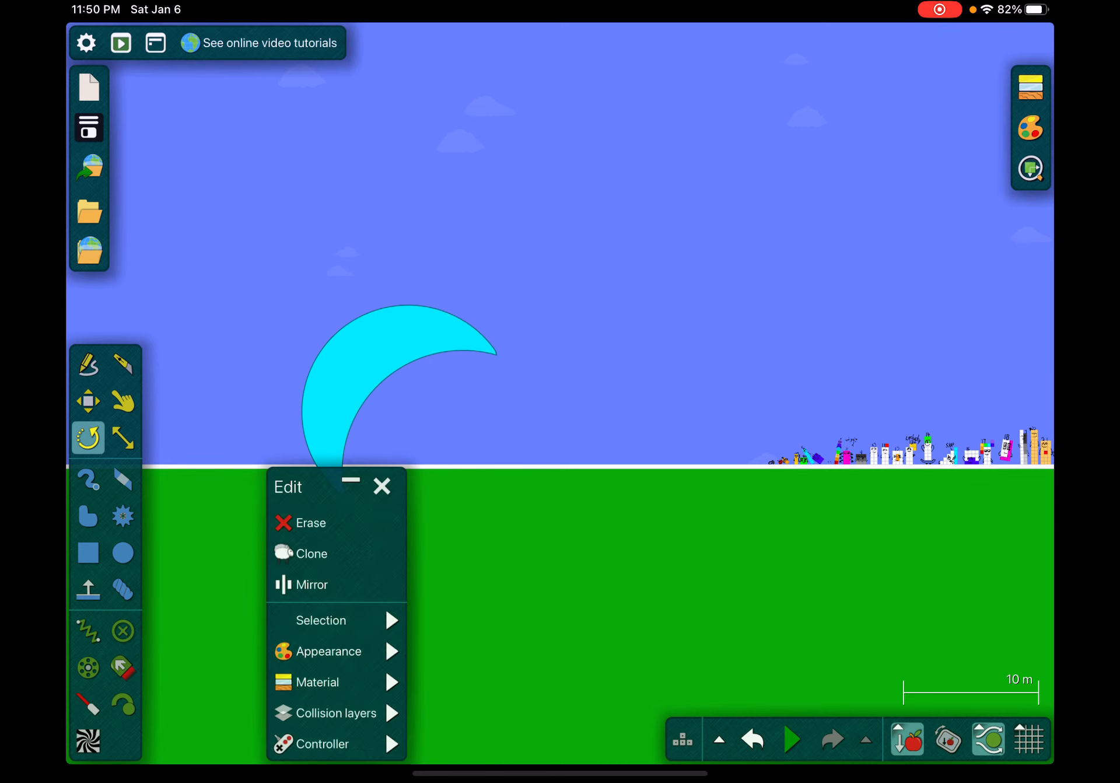
click(382, 485)
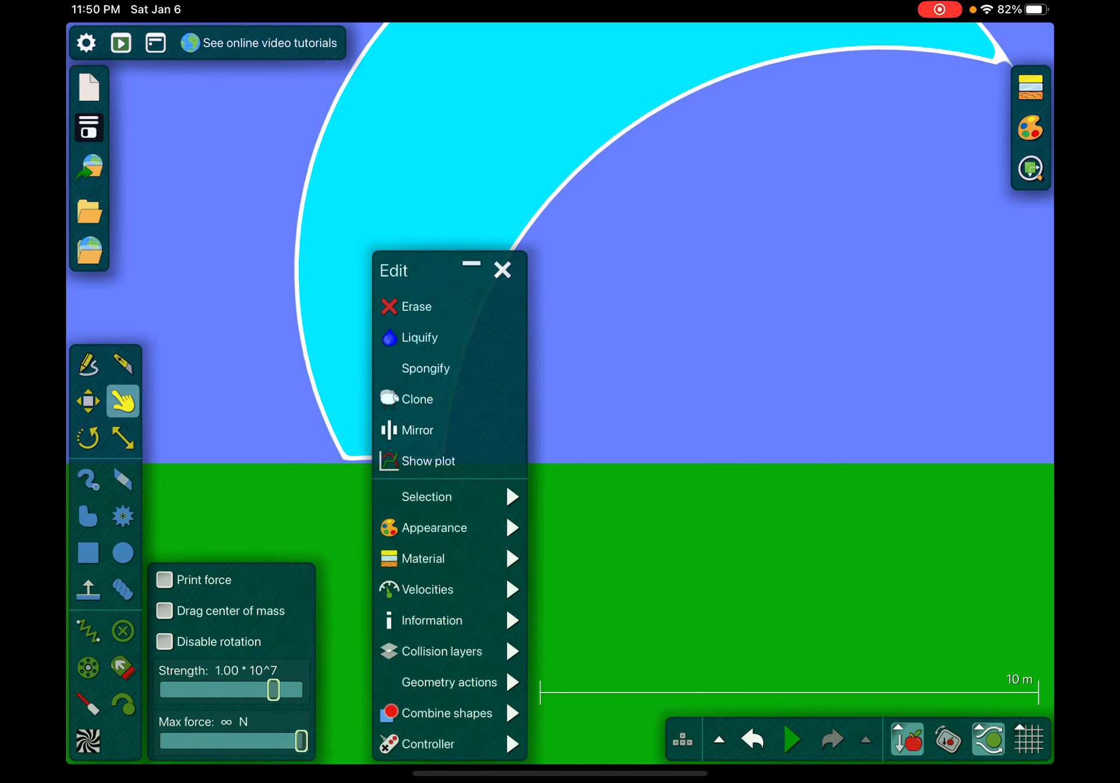
click(429, 558)
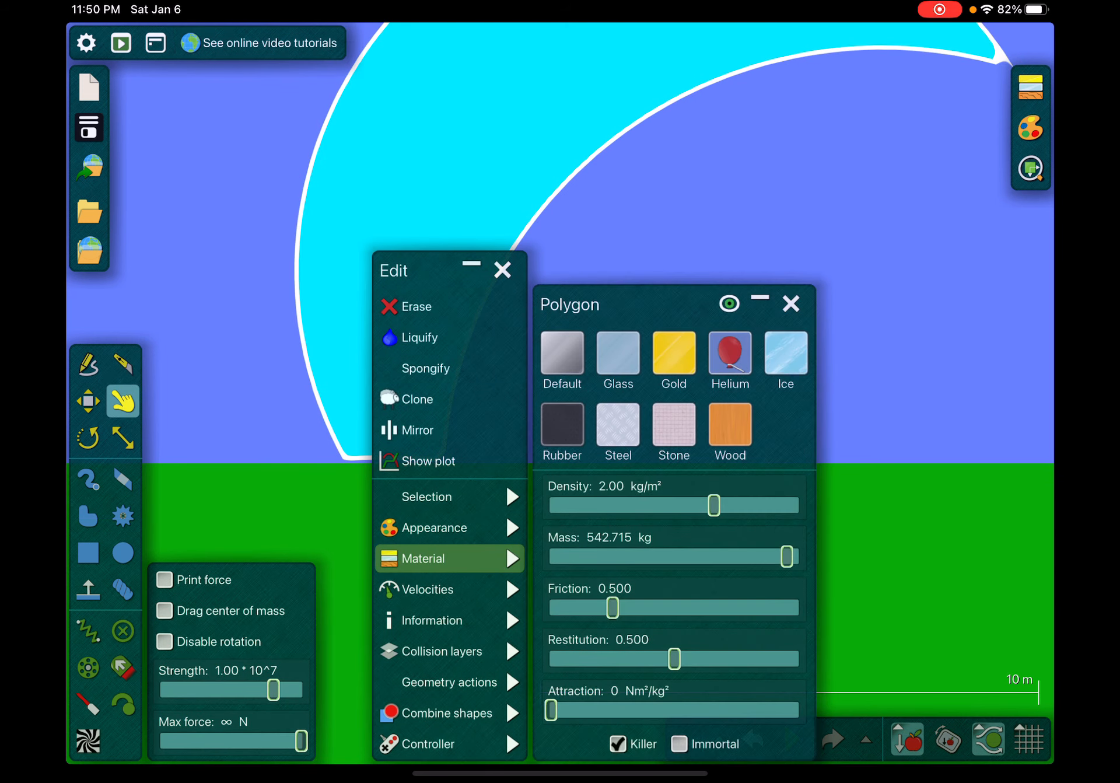
click(790, 304)
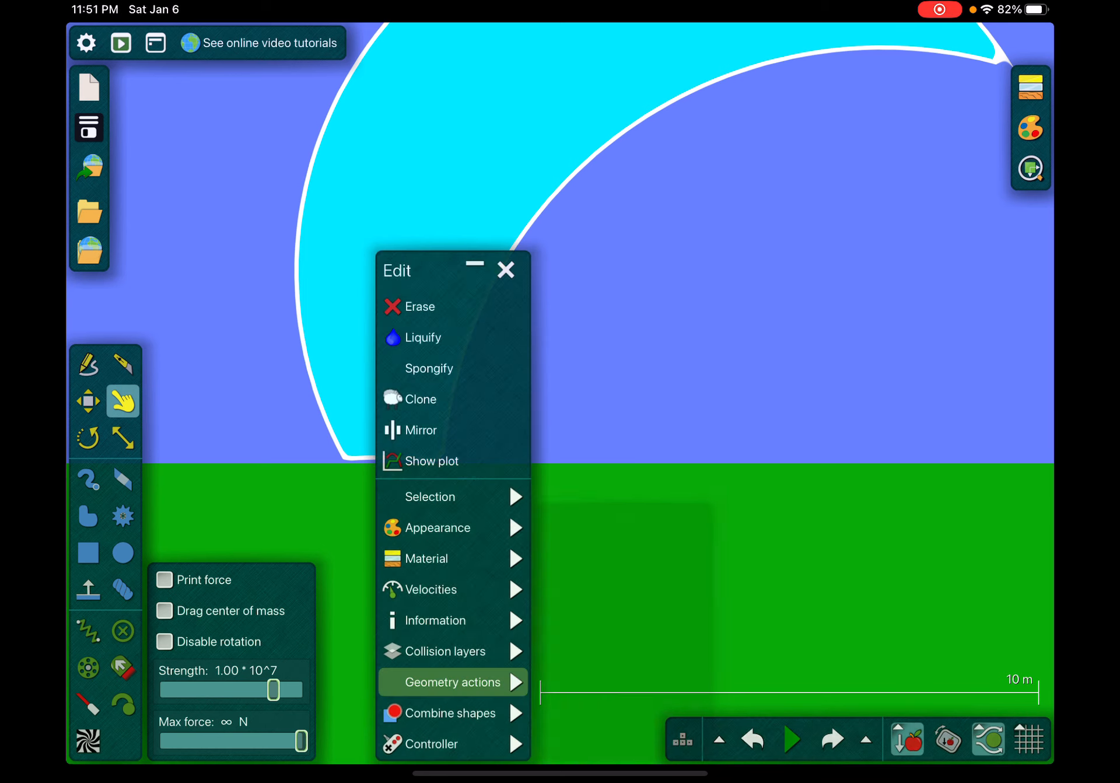
click(505, 270)
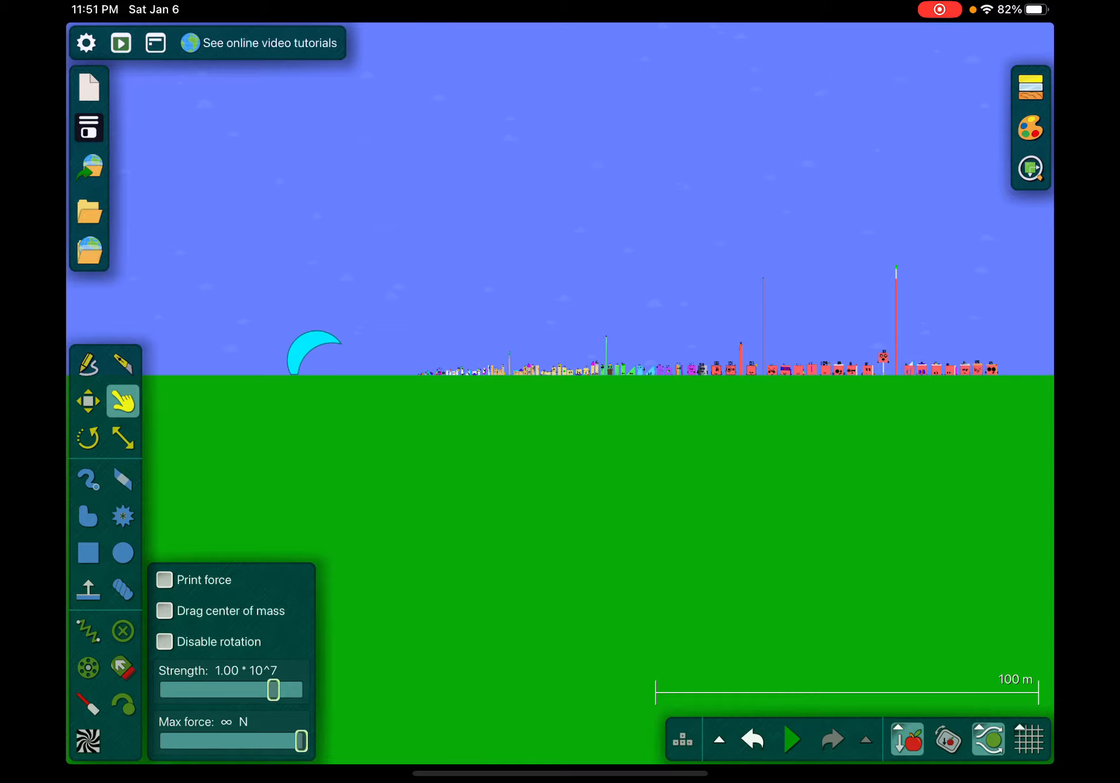
- Run the simulation, scale up the crescent wave with the Move tool, then pause it
click(793, 739)
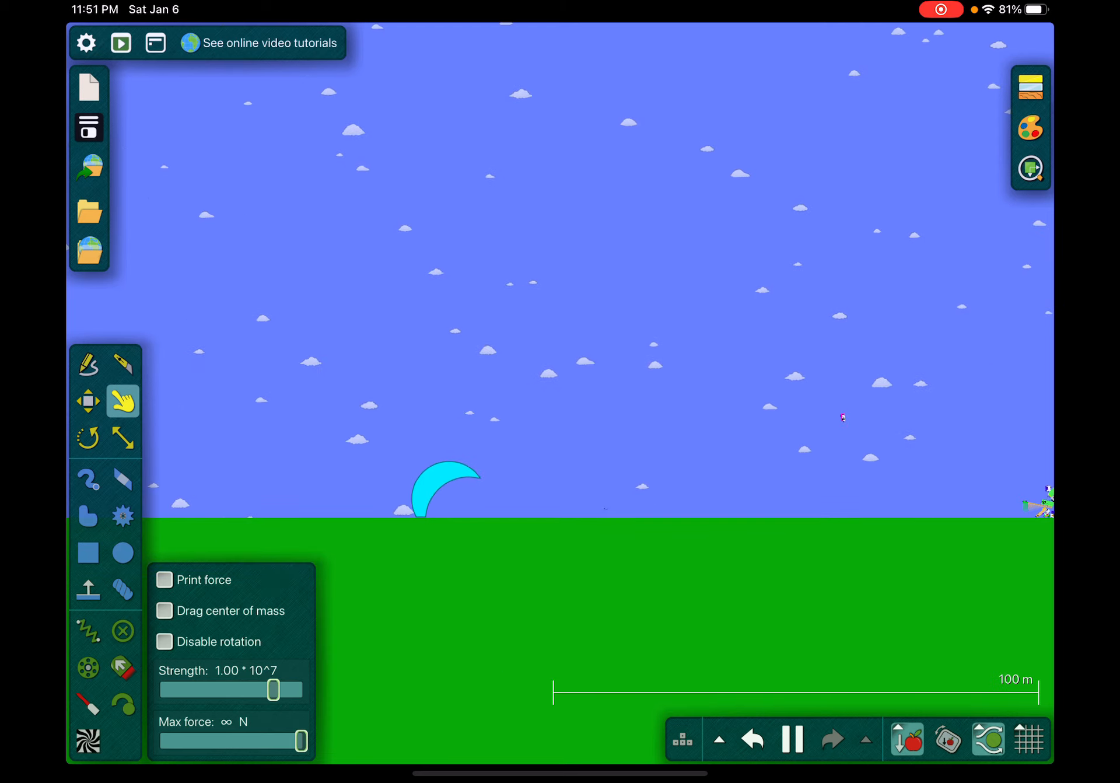
click(122, 437)
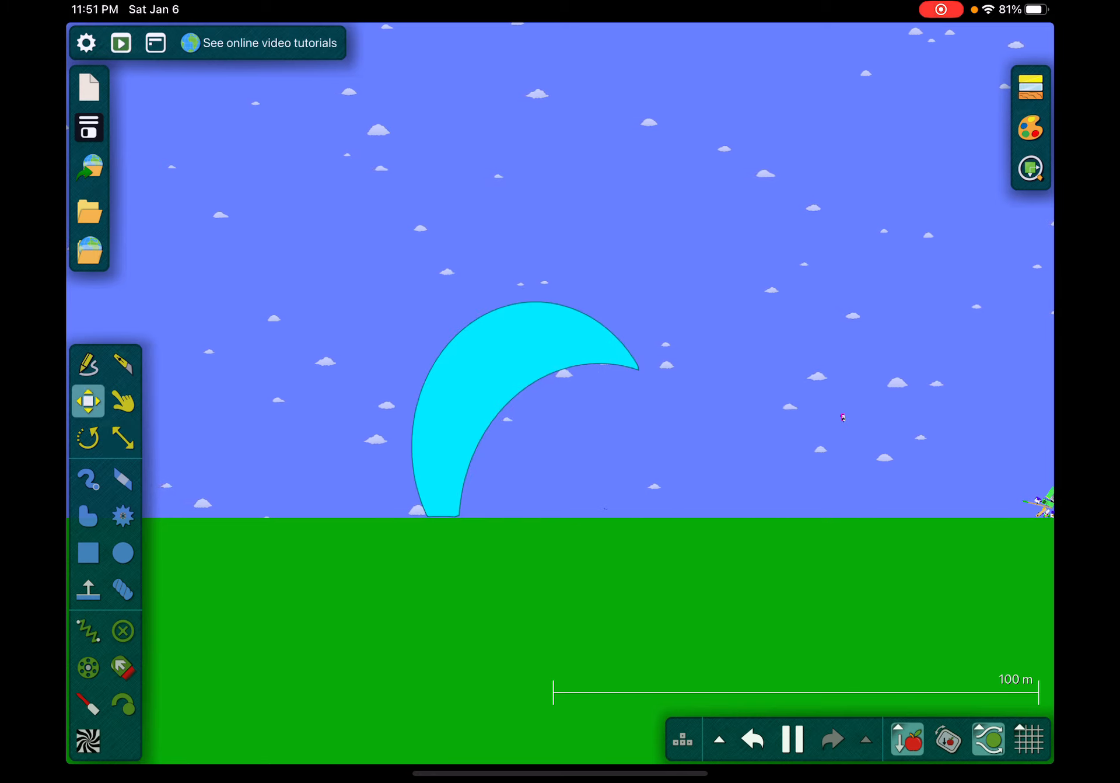
drag(524, 400, 842, 417)
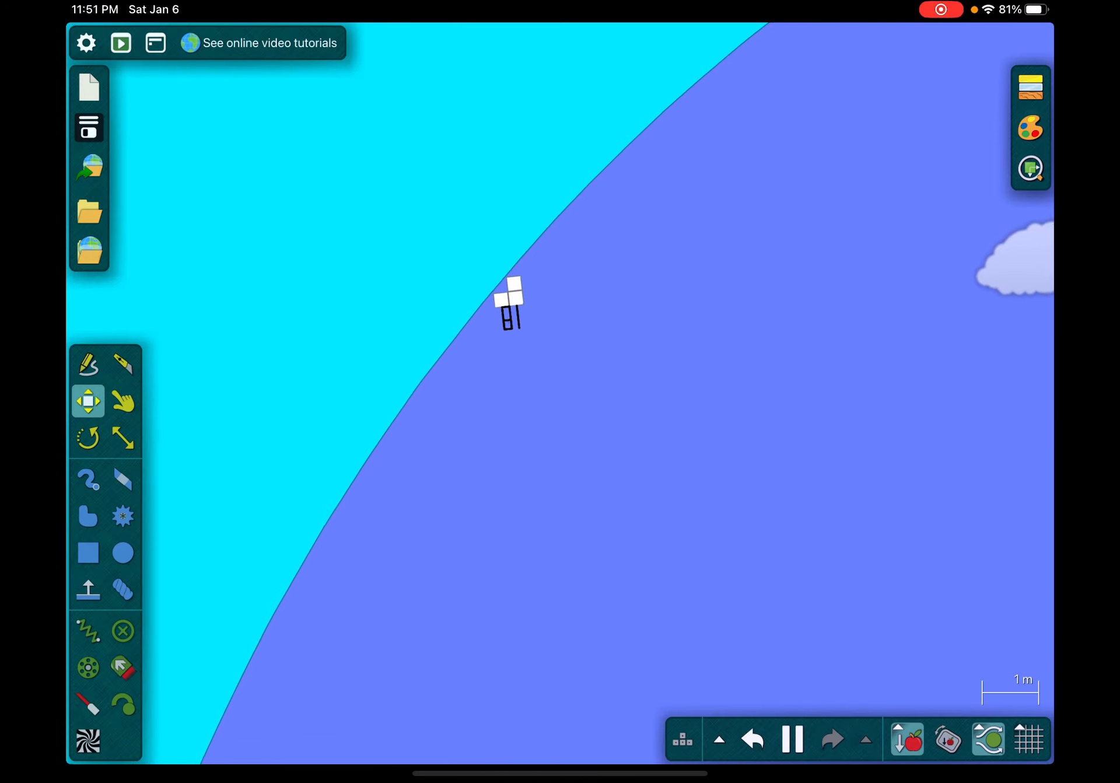
click(123, 400)
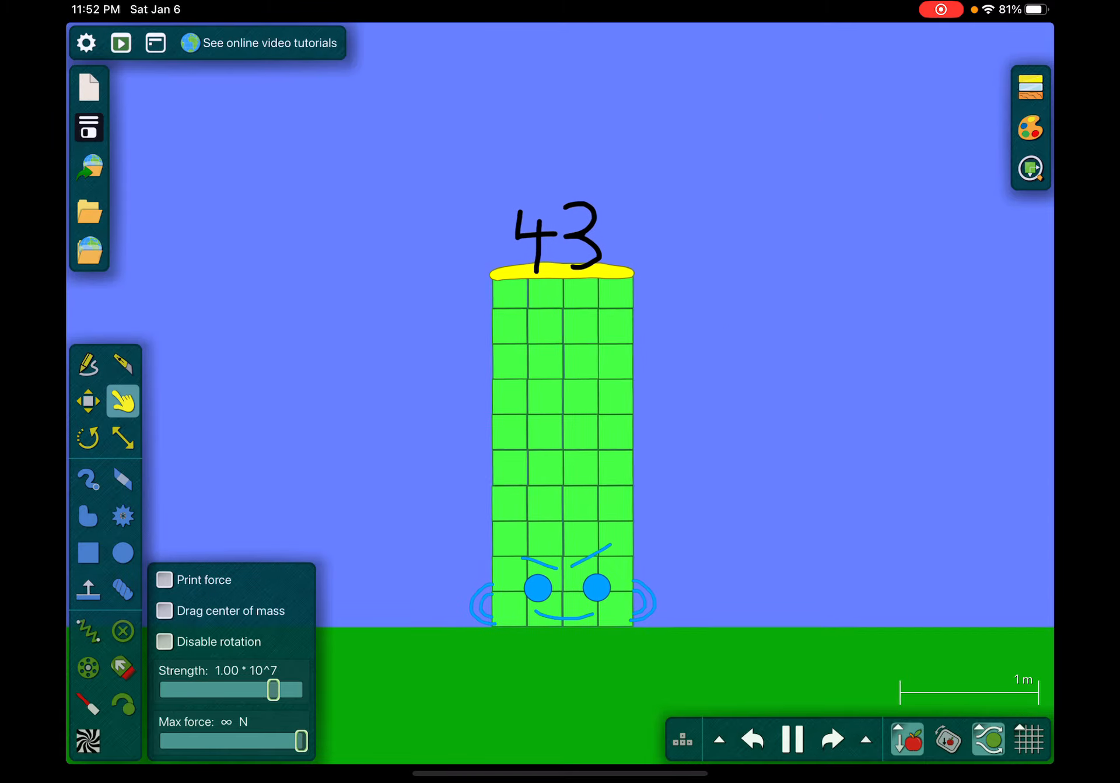
click(790, 739)
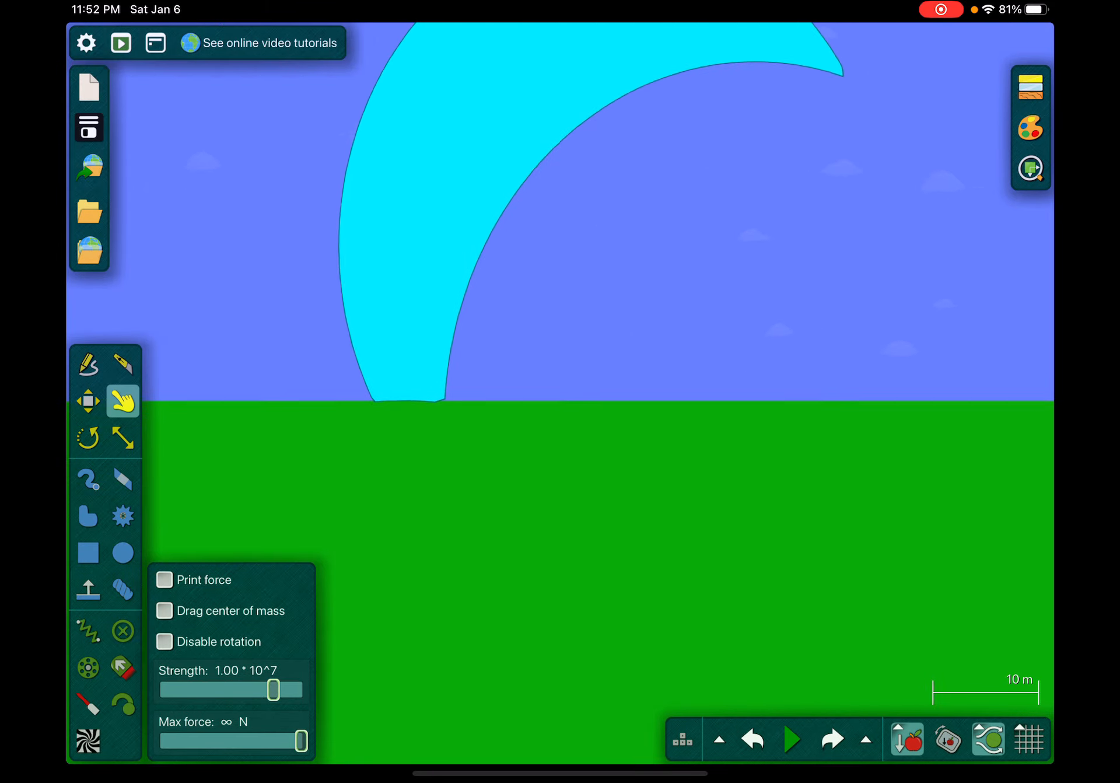
- Draw a long cyan bar along the crescent's base and merge it with the wave via Combine shapes > Add
click(88, 551)
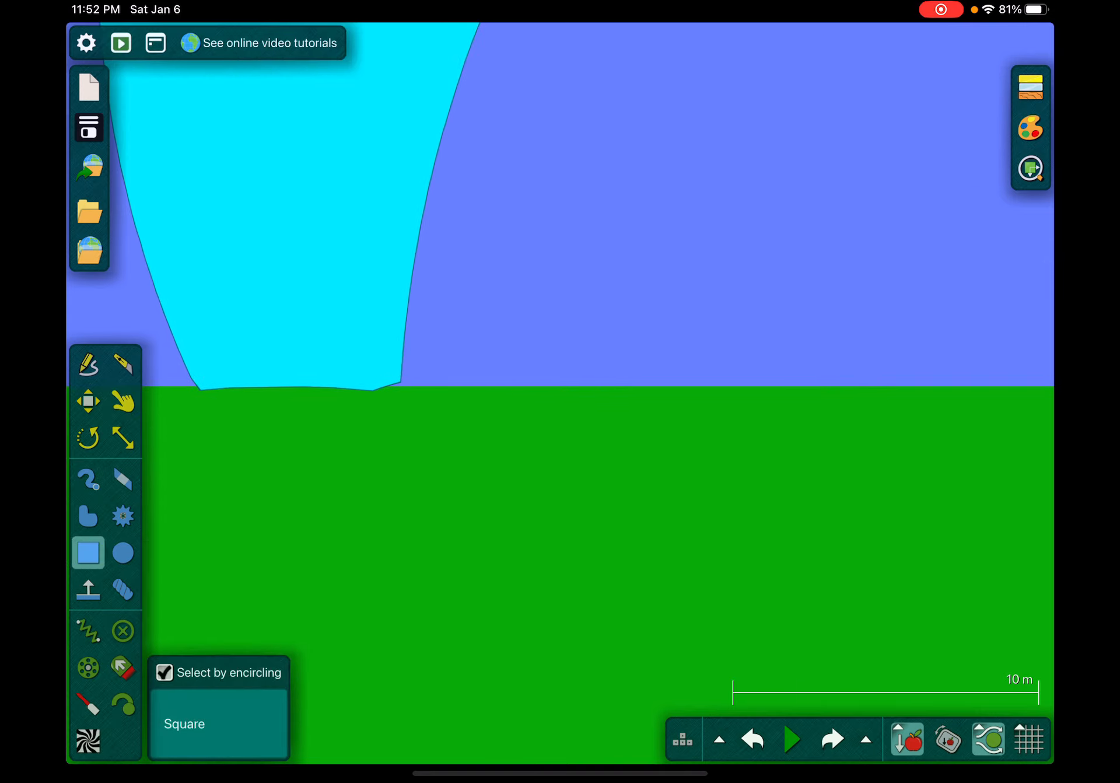
drag(407, 302, 825, 378)
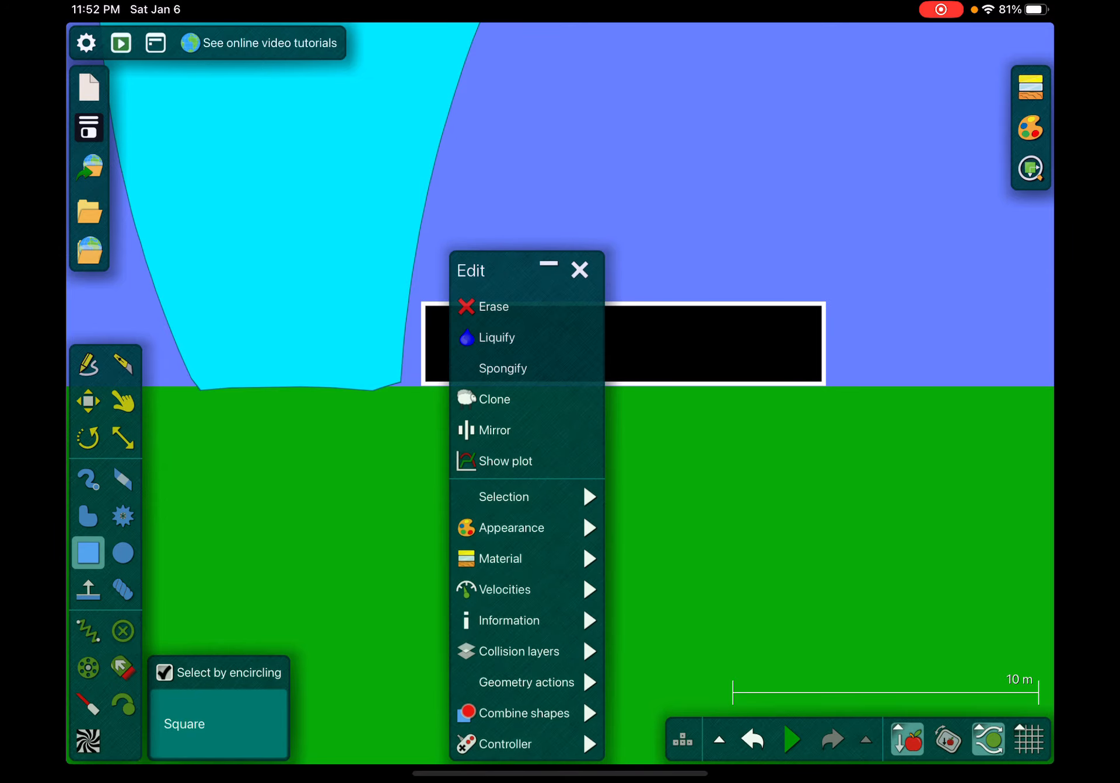
click(511, 527)
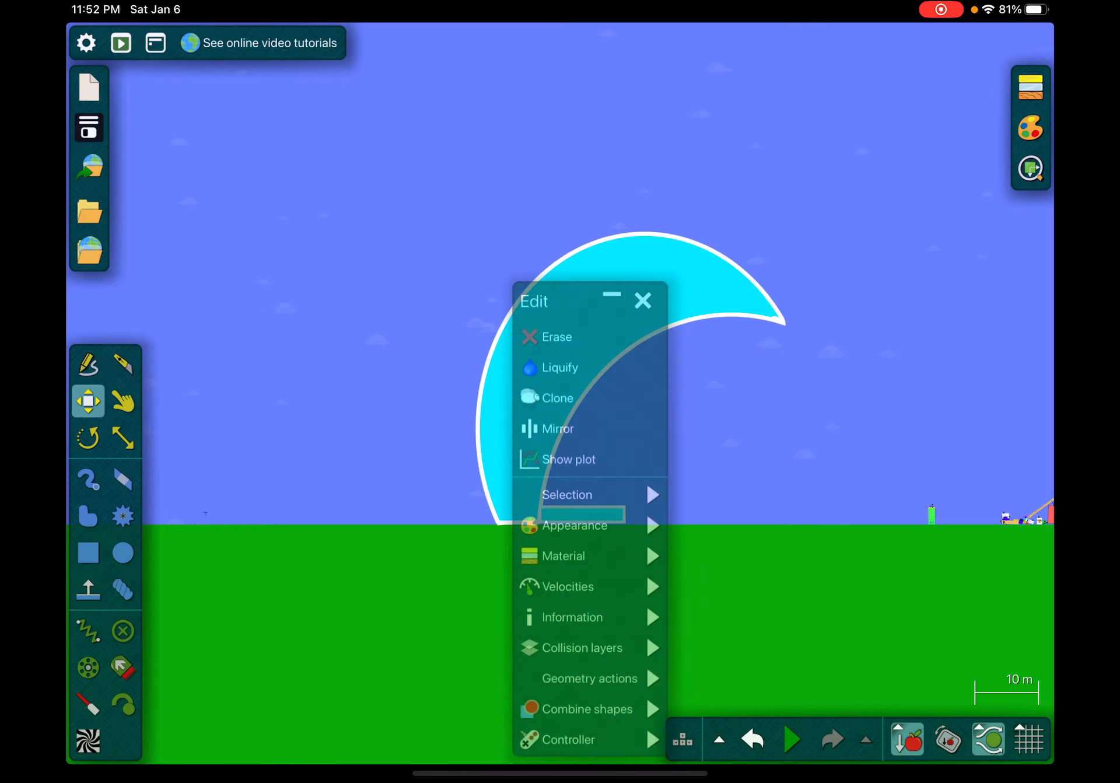
click(588, 712)
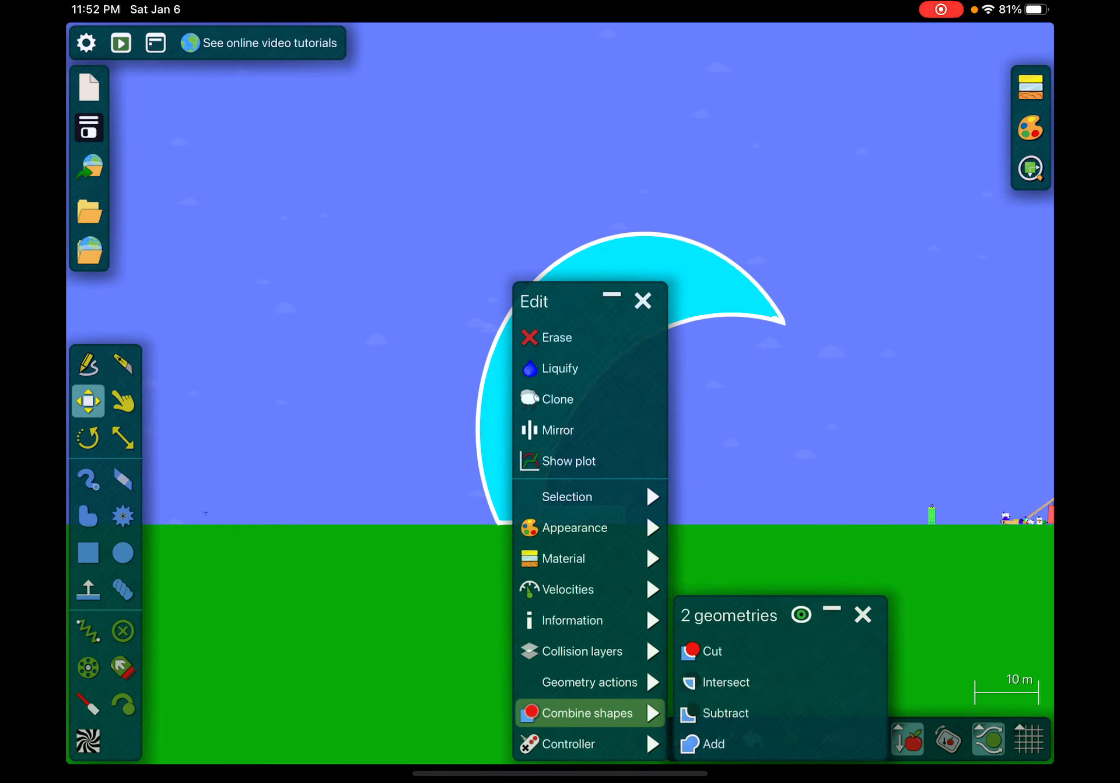
click(589, 681)
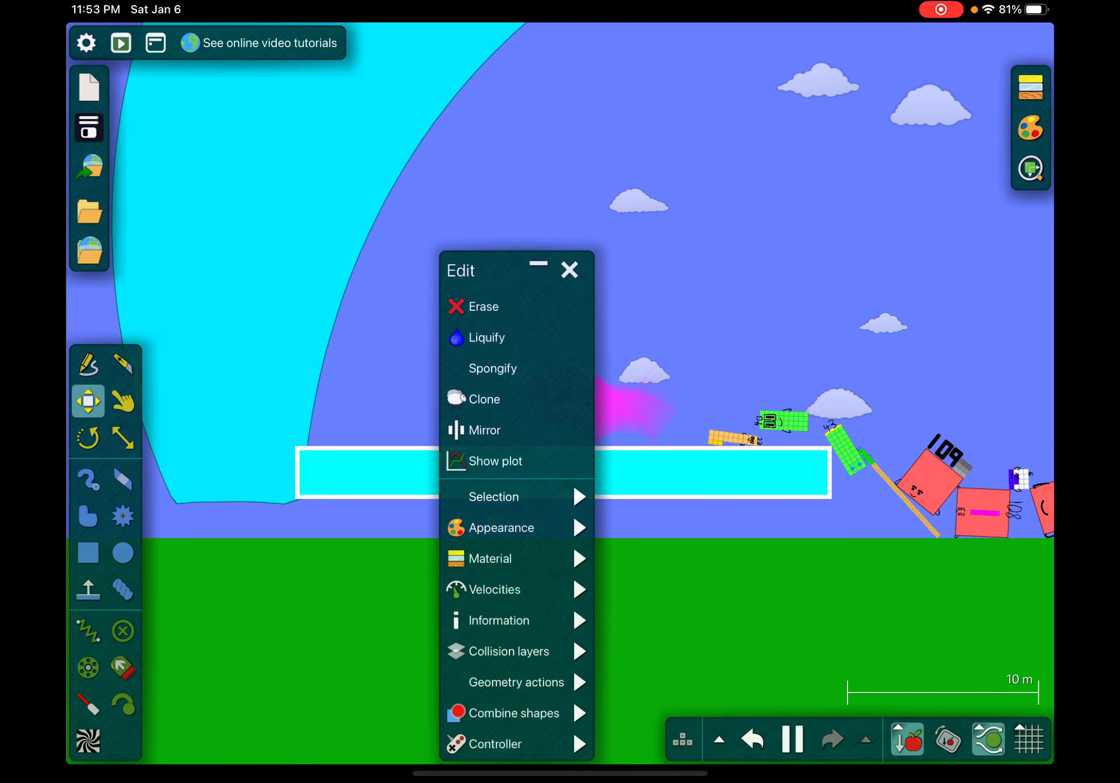
- Position the crescent wave and its base bar on the ground left of the characters with the Move tool
click(506, 650)
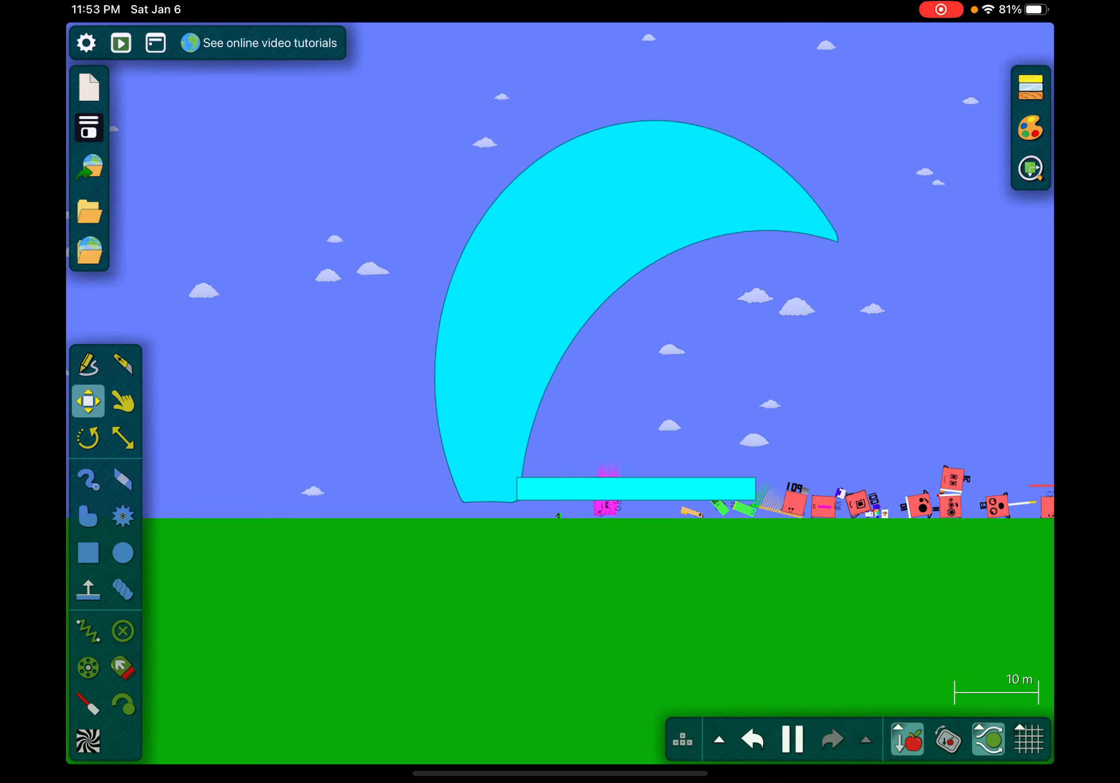
click(87, 516)
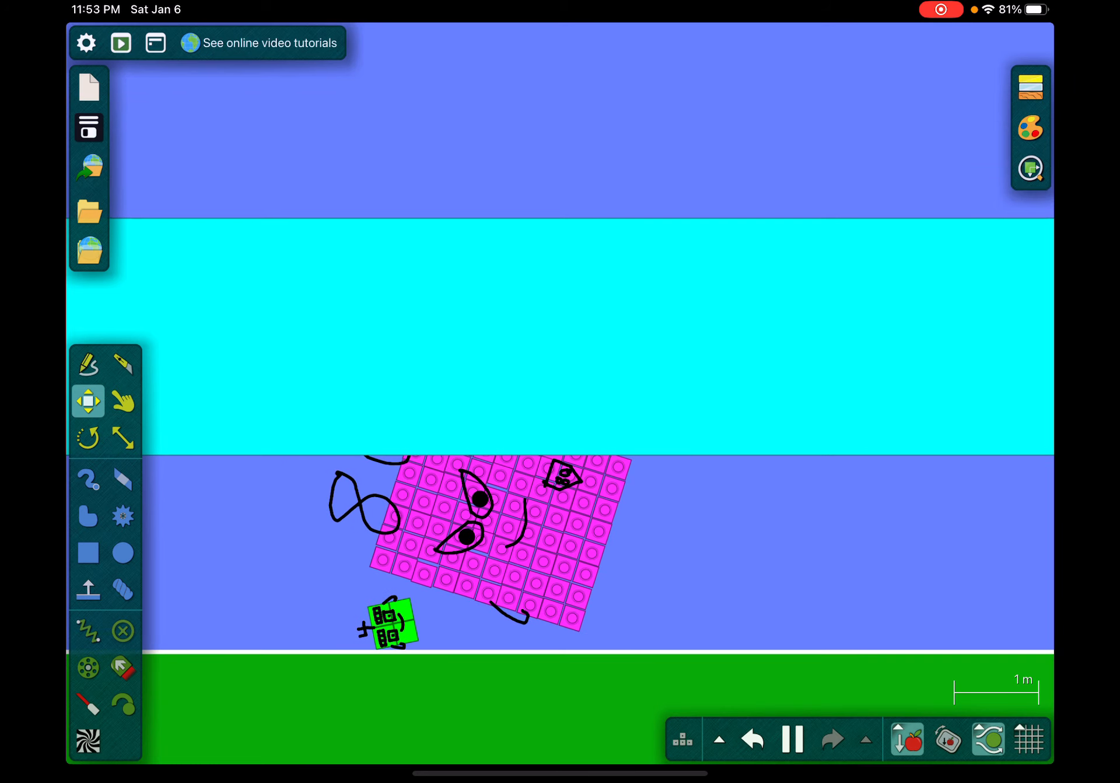
click(88, 516)
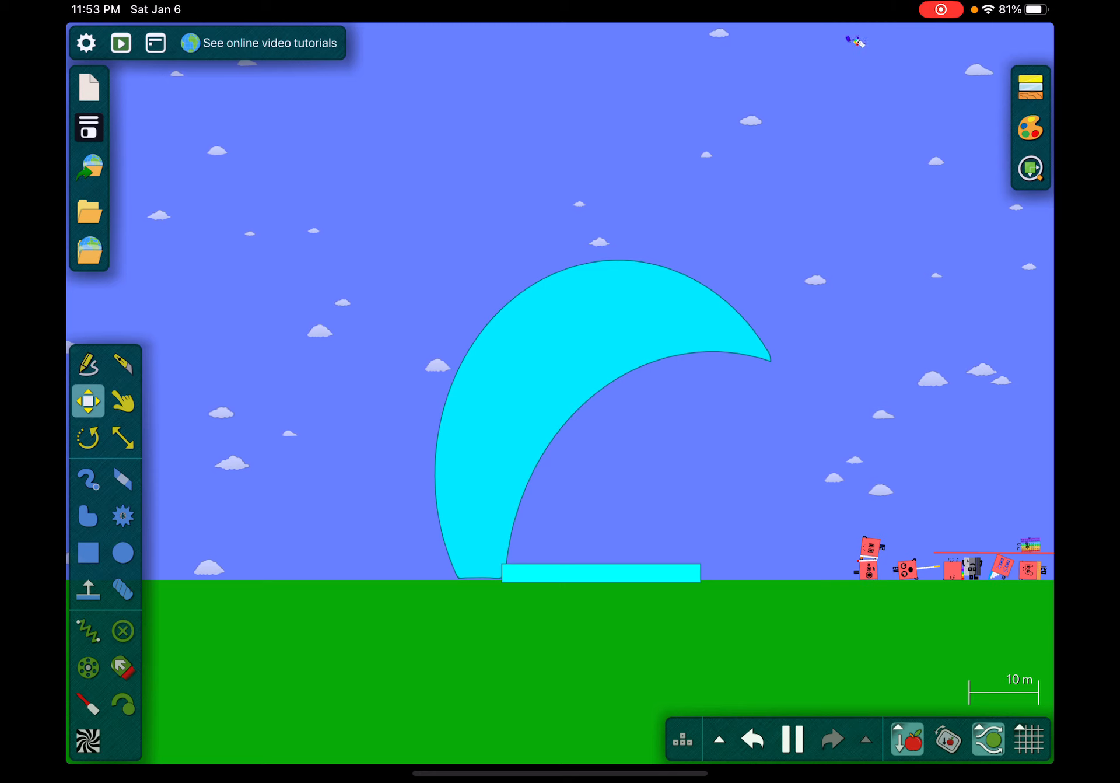
- Glue the crescent wave and base bar together so they advance as one unit
click(586, 427)
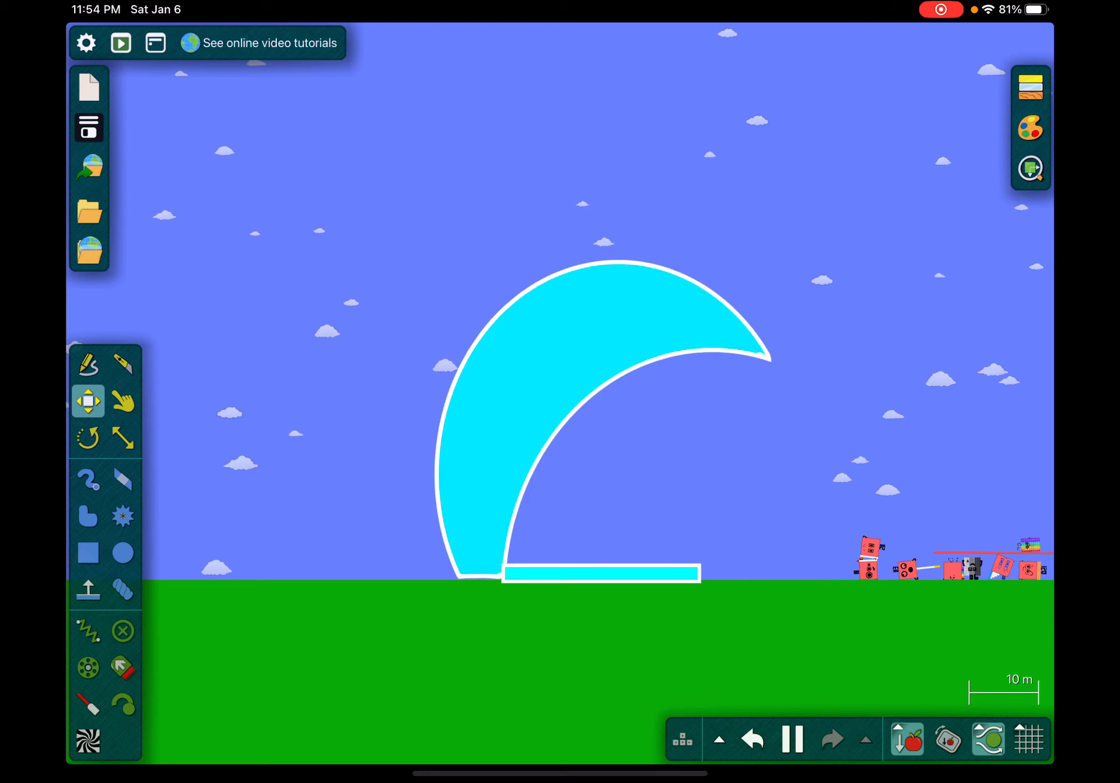
click(571, 428)
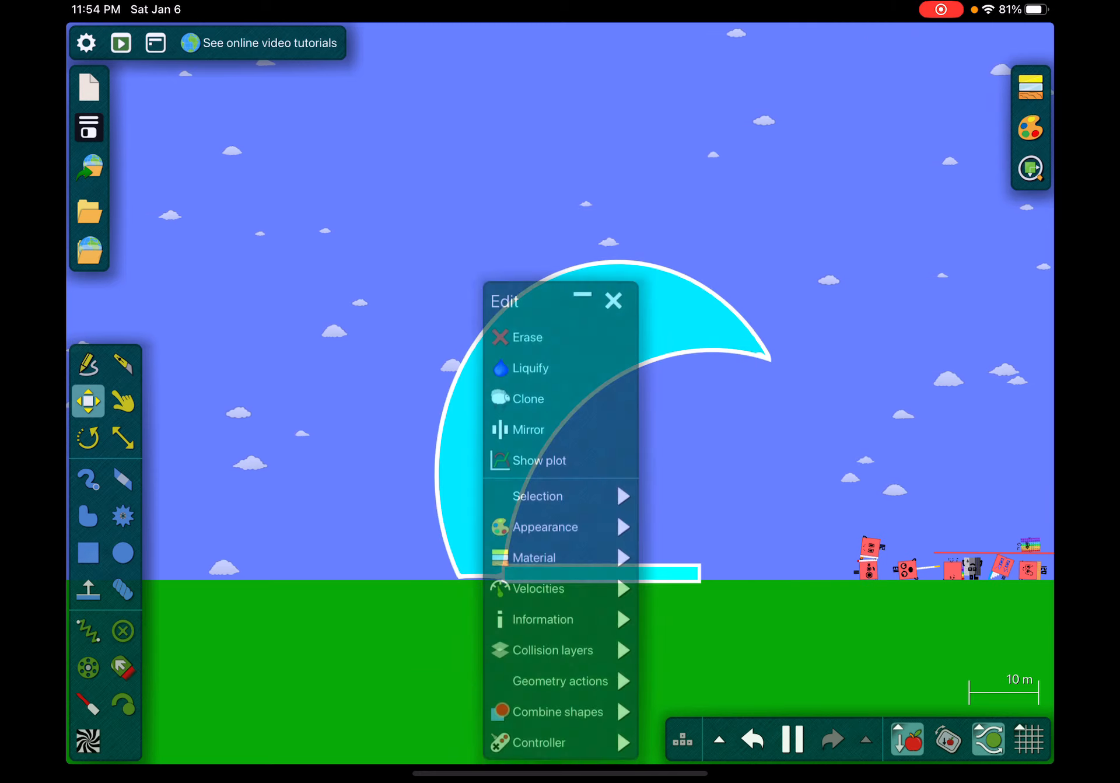
click(613, 301)
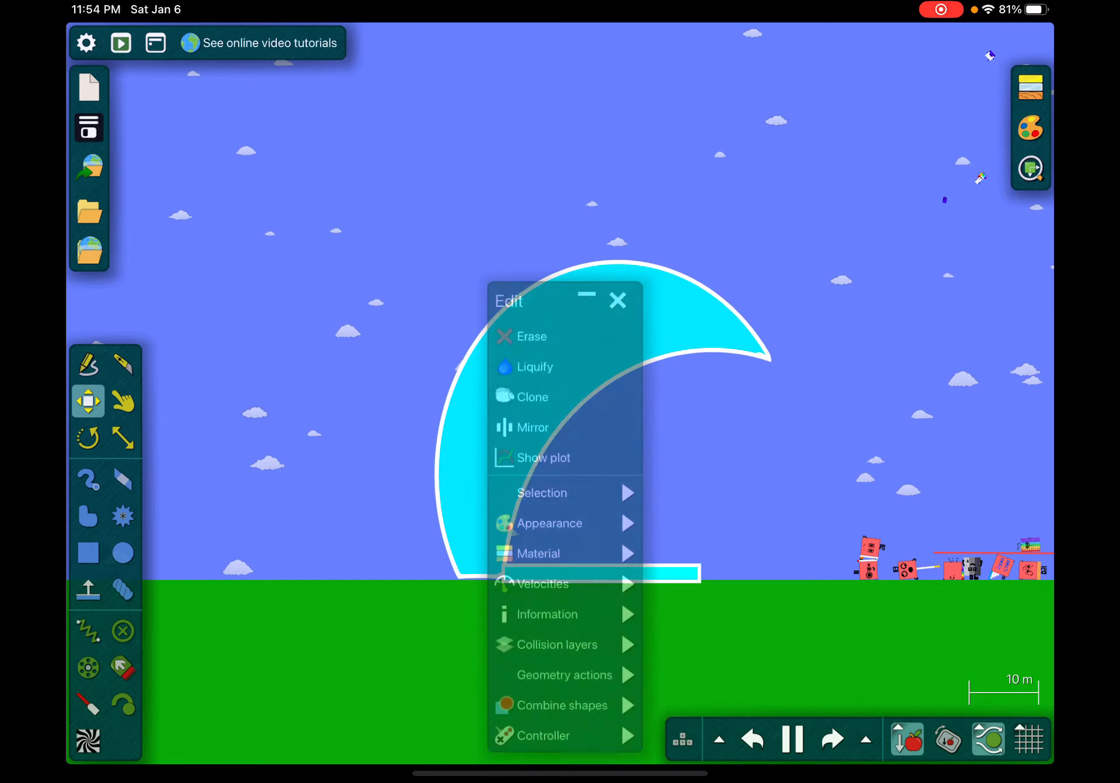
click(617, 300)
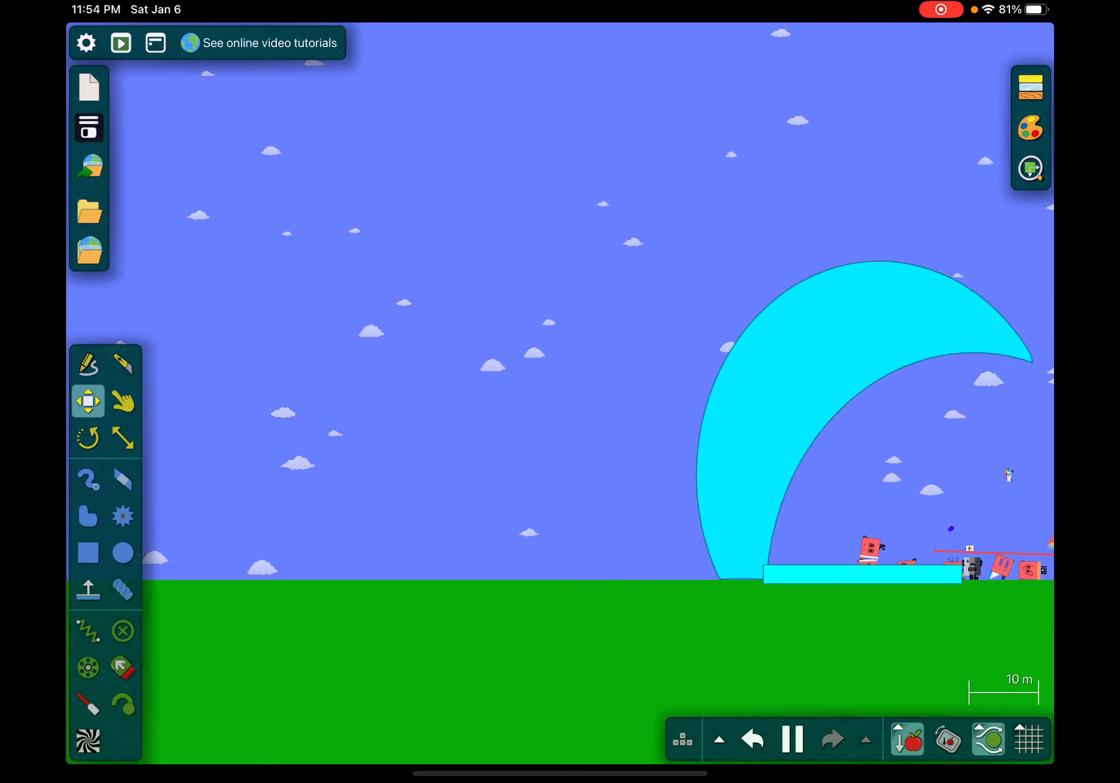
- Keep the simulation running so the glued wave crashes into the Numberblocks
click(121, 400)
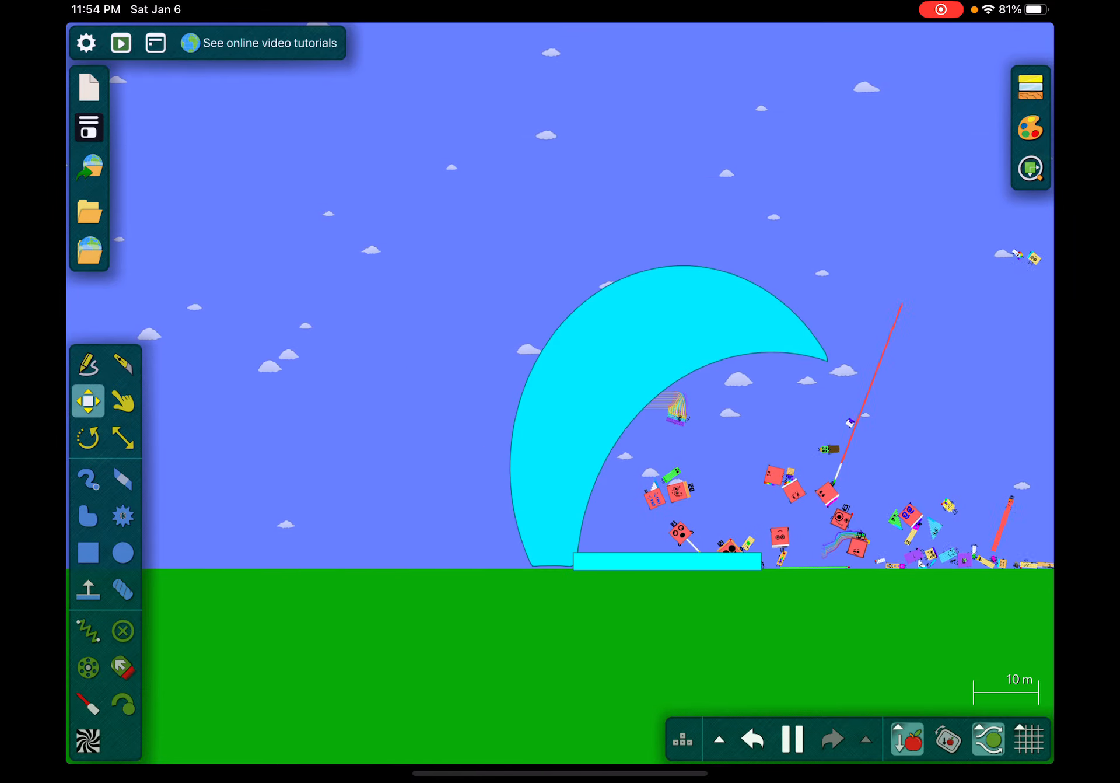
- Let the wave keep sweeping the Numberblocks far to the right across the landscape
click(123, 400)
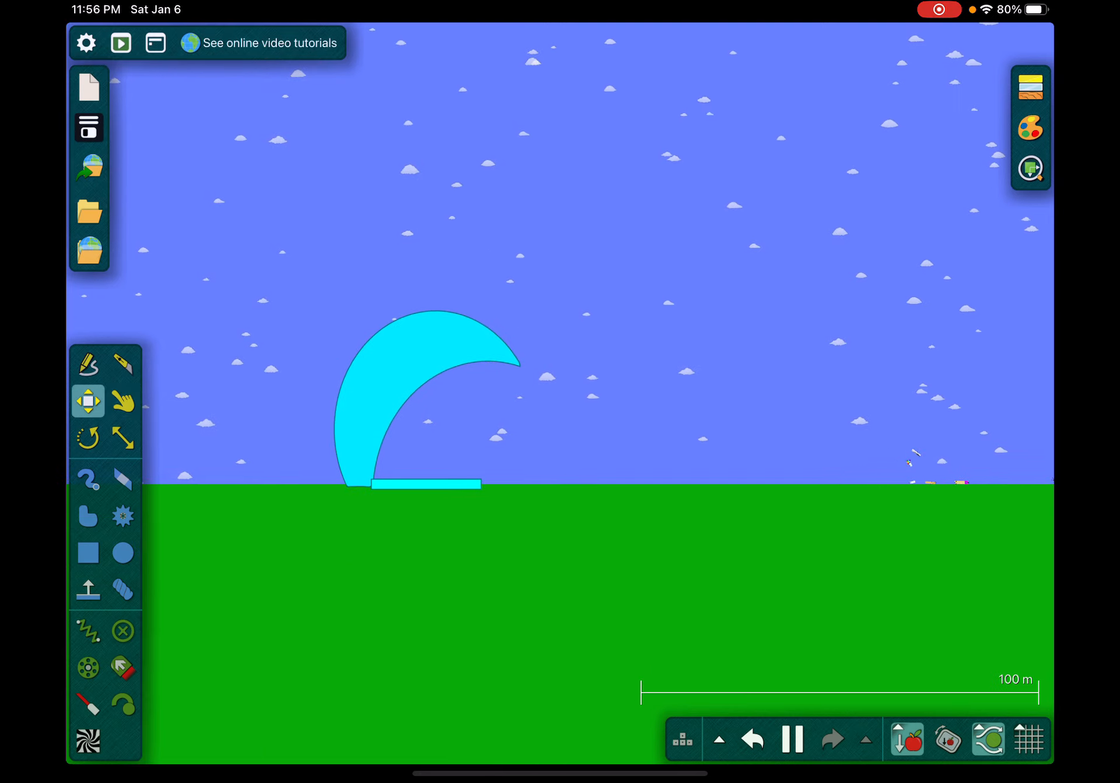
- Pan and zoom back to the lone wave, grab it with the Drag tool, then select it with Move
drag(421, 407, 907, 421)
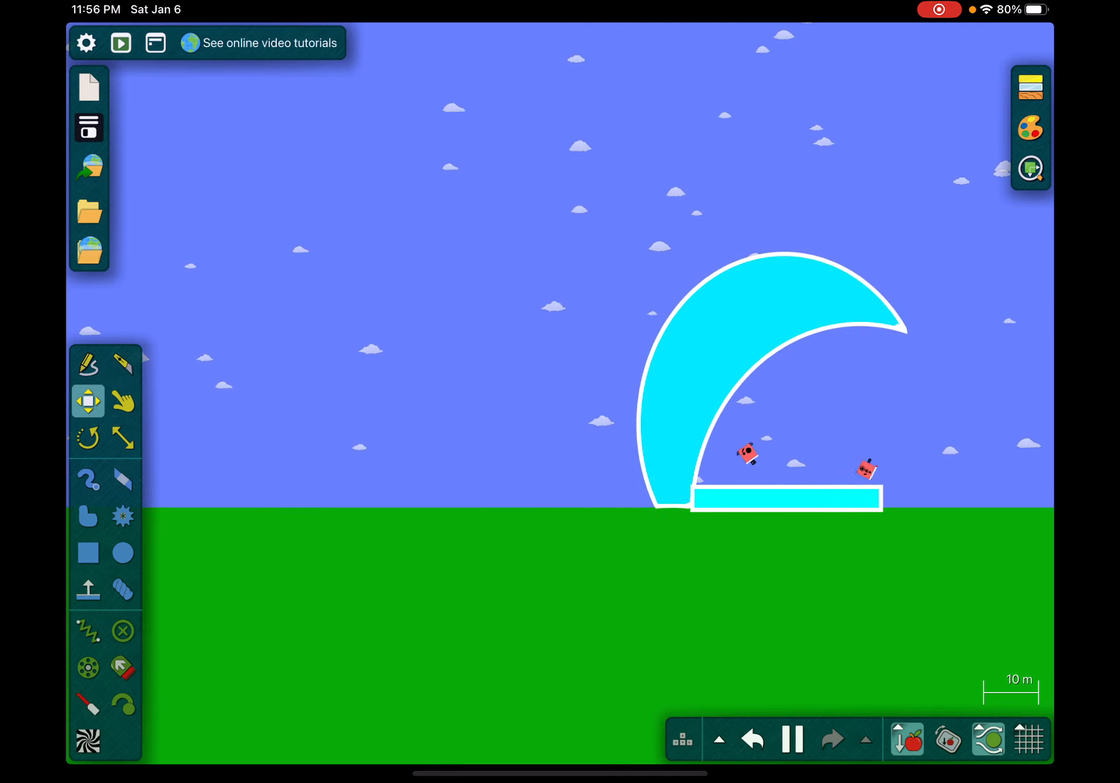
click(122, 400)
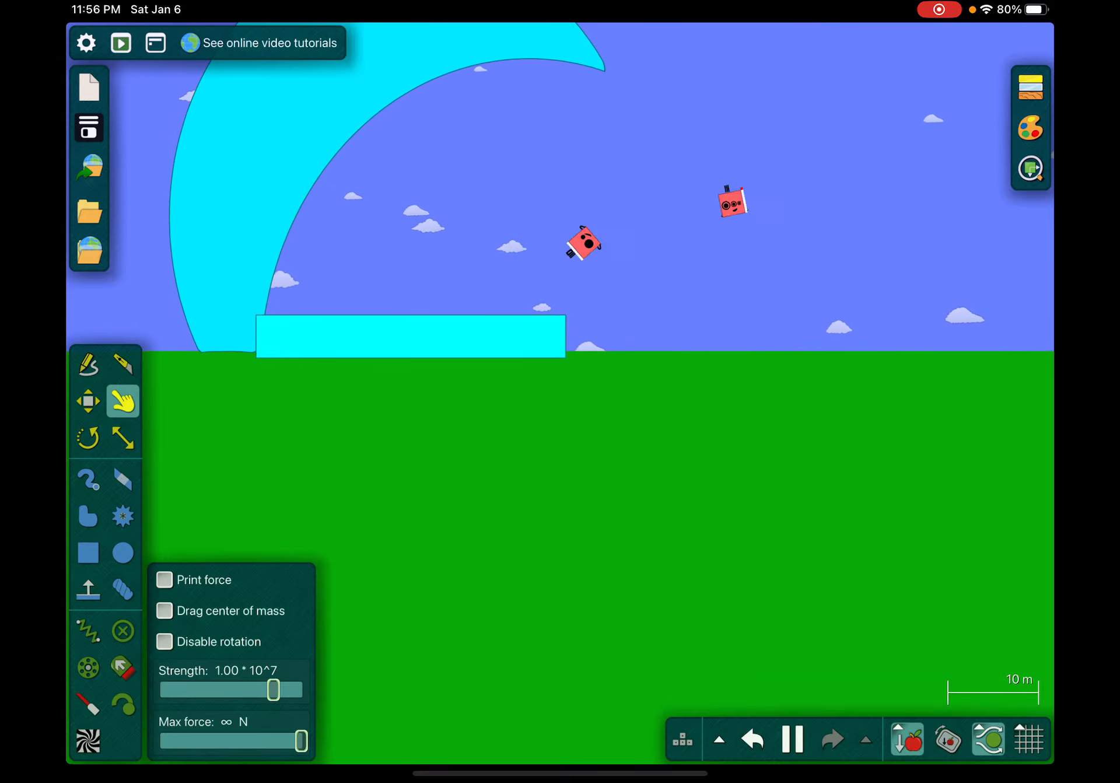
scroll(down, 3)
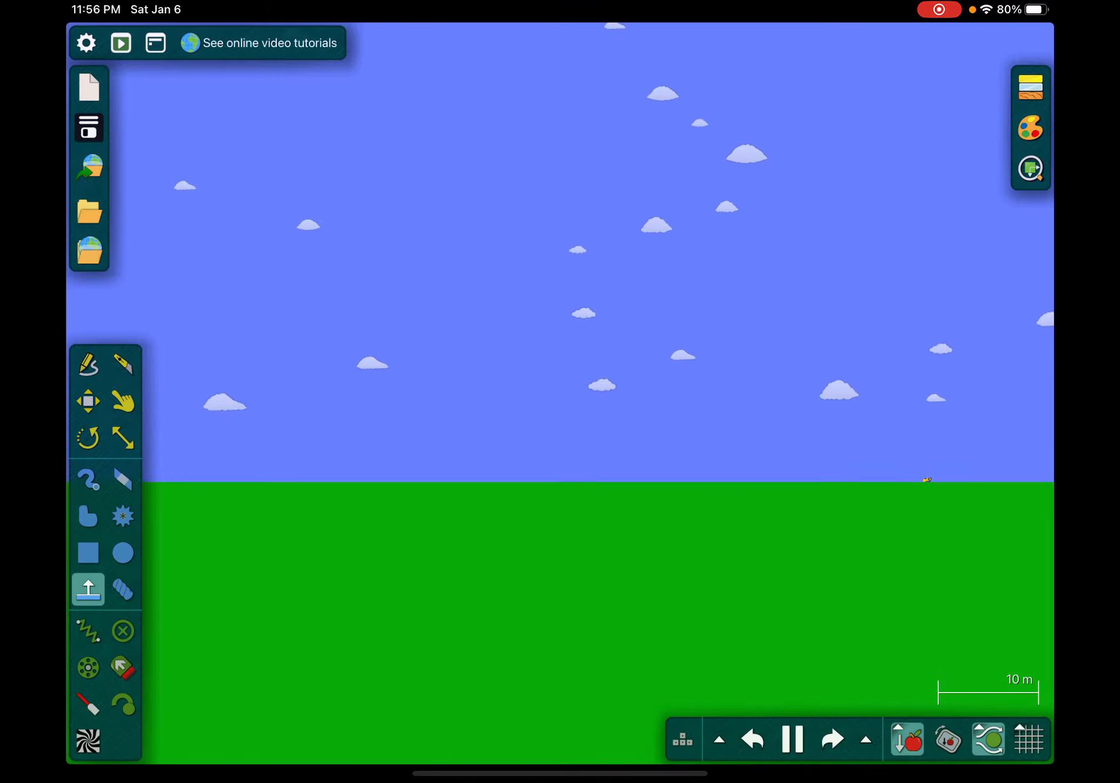
click(123, 400)
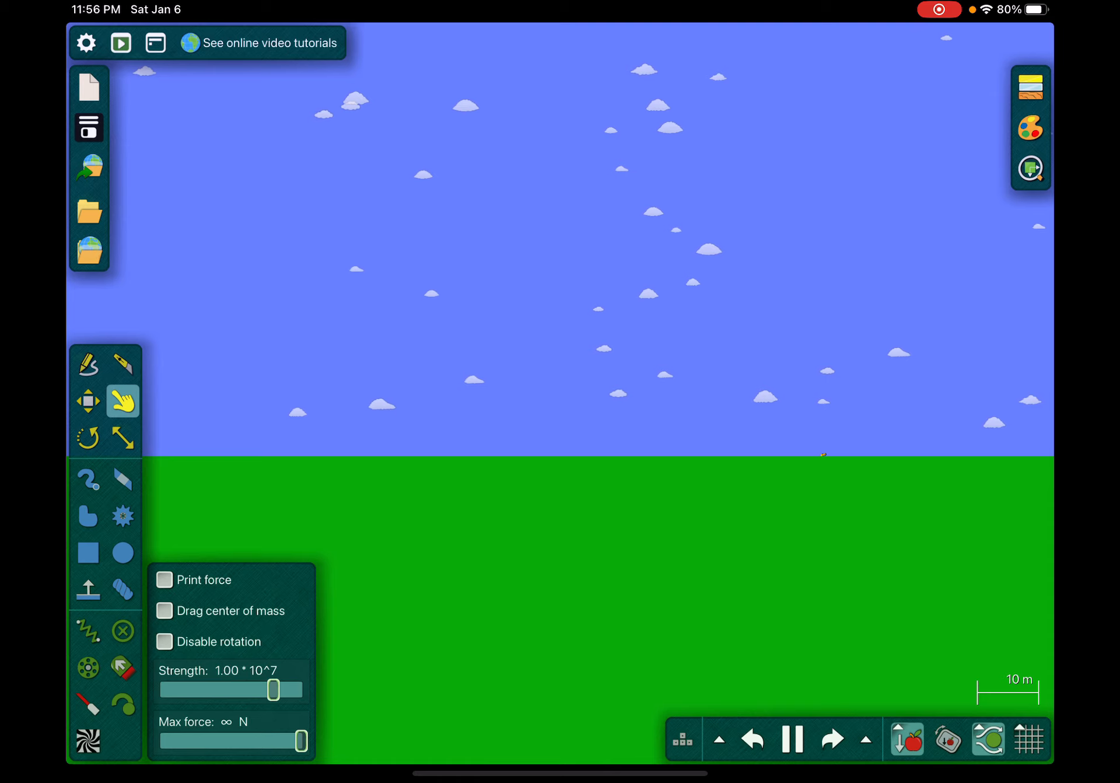
click(87, 588)
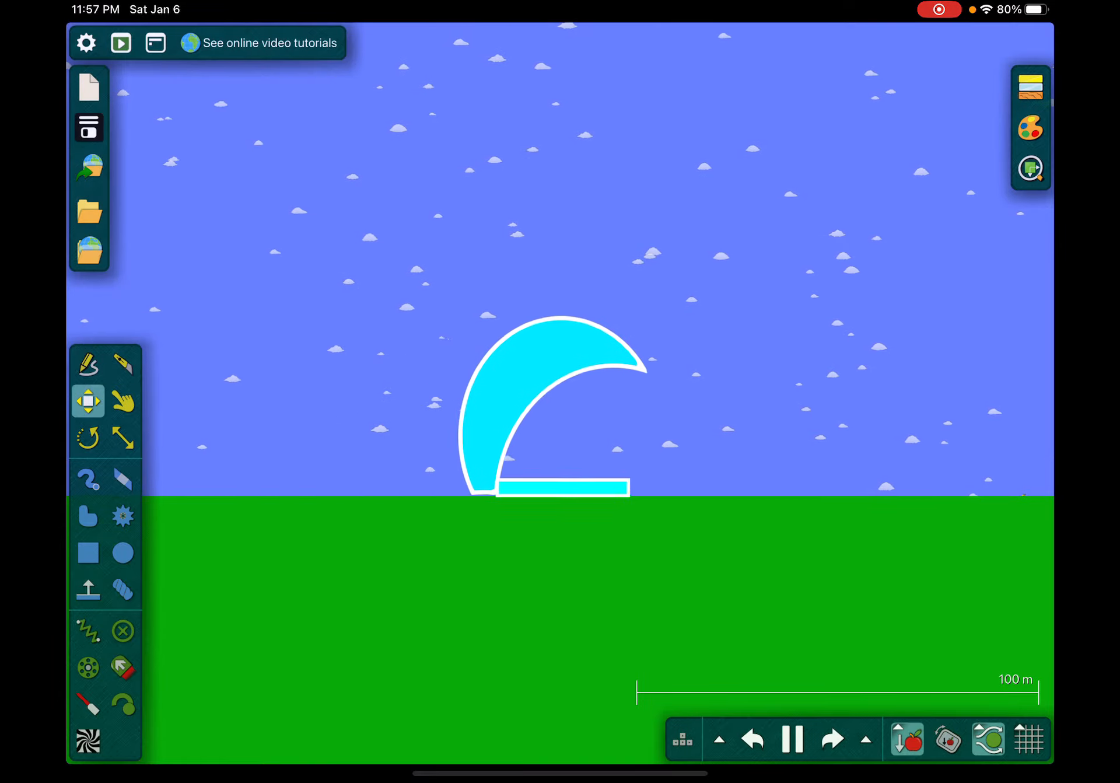
- Scale the glued crescent wave and base bar up to a much larger size
drag(549, 407, 842, 414)
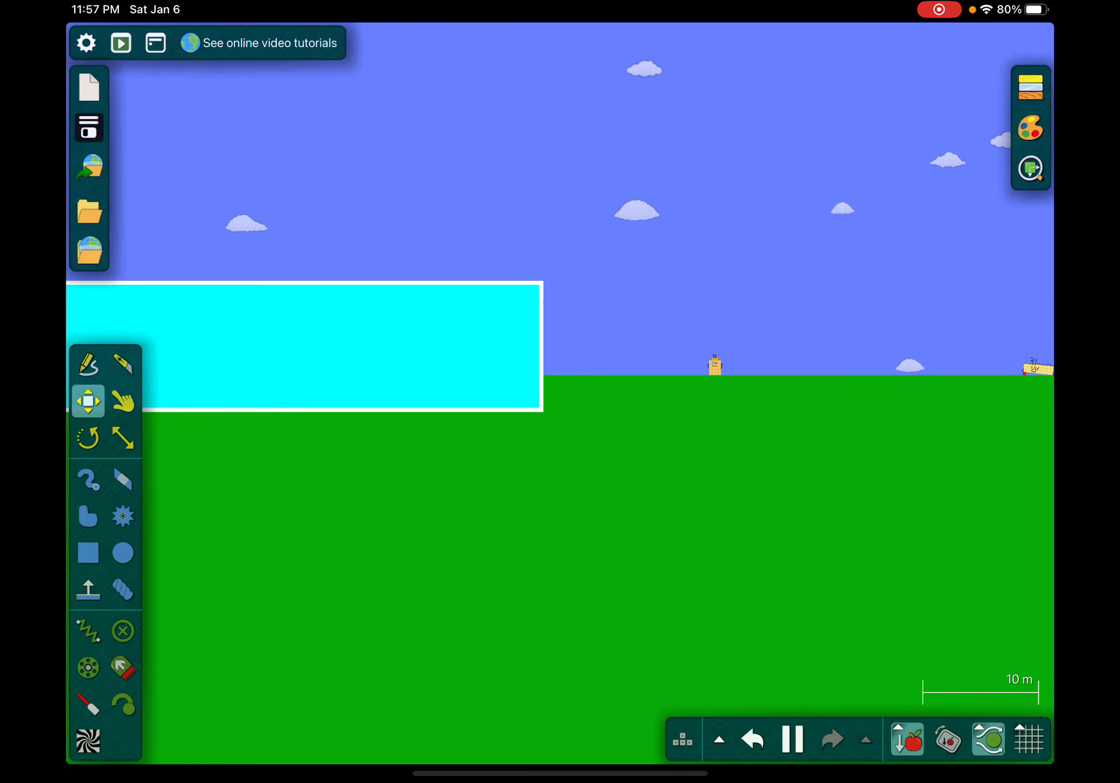
click(122, 400)
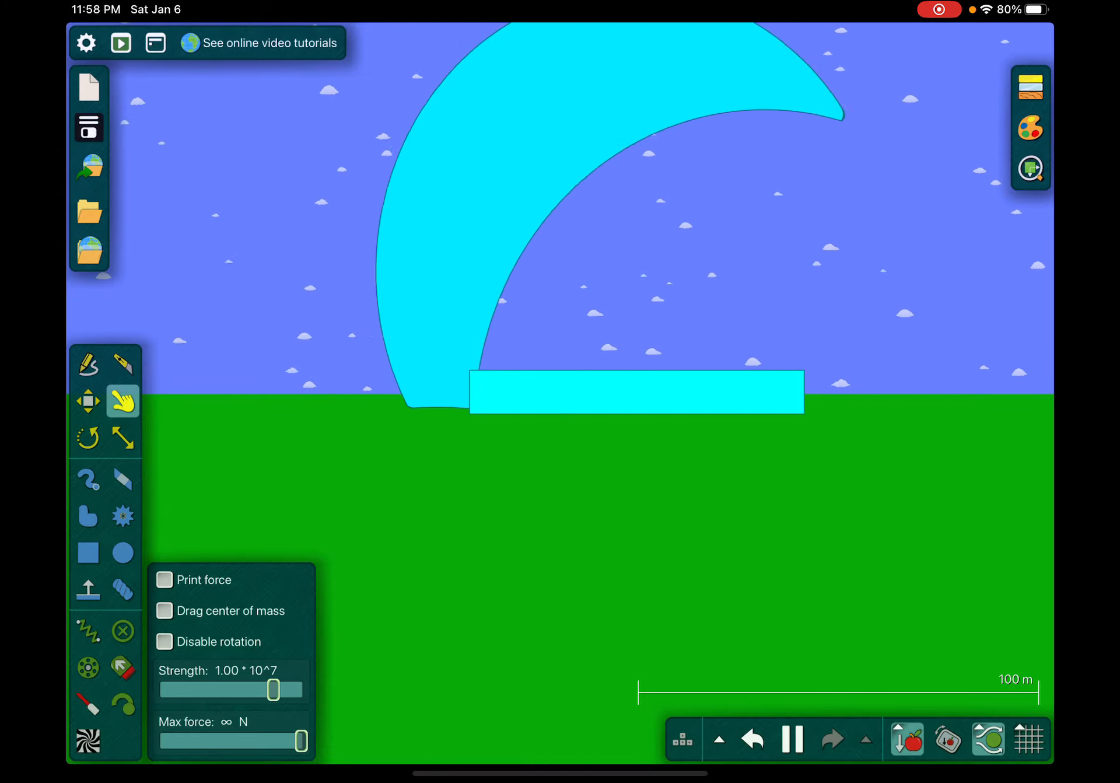
- Scale the selected wave and bar outward again so they dwarf the scene
click(88, 399)
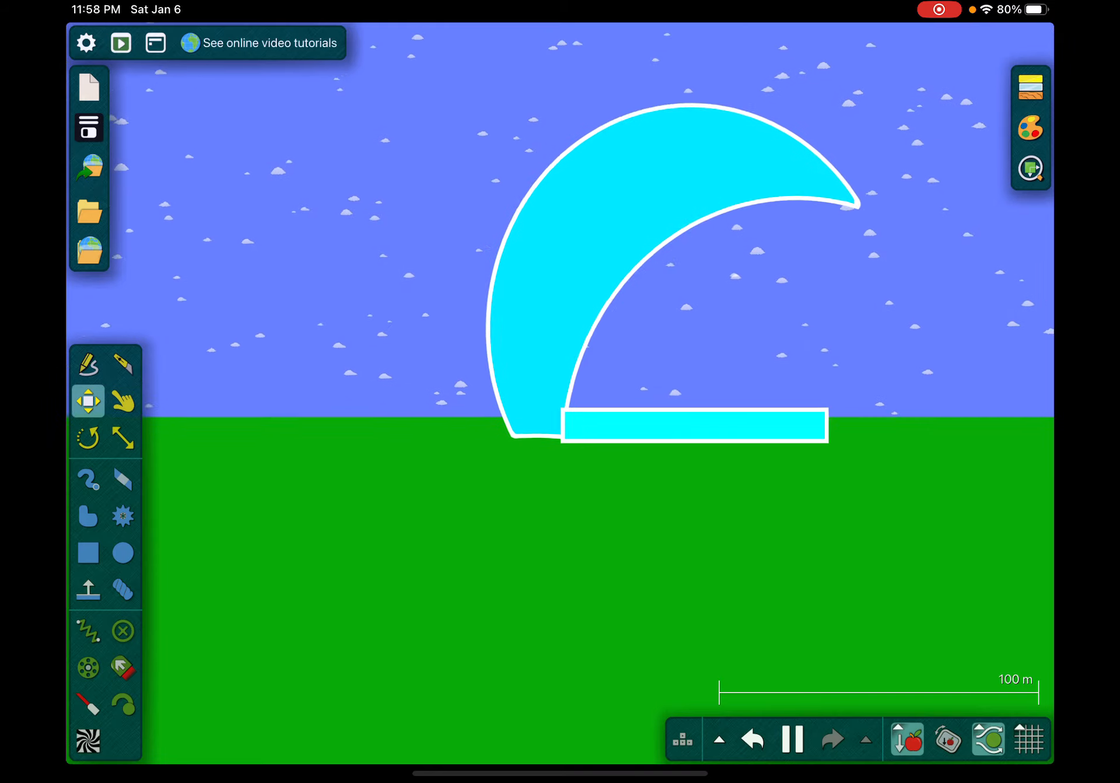
click(123, 437)
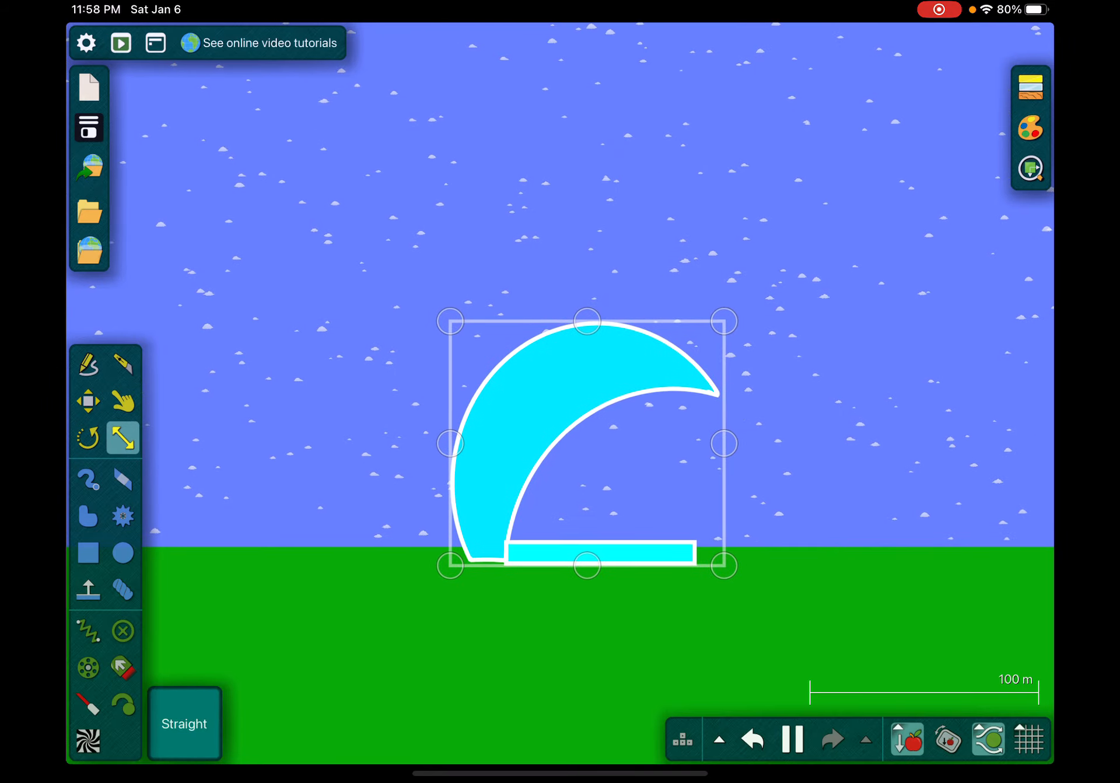
drag(723, 321, 730, 291)
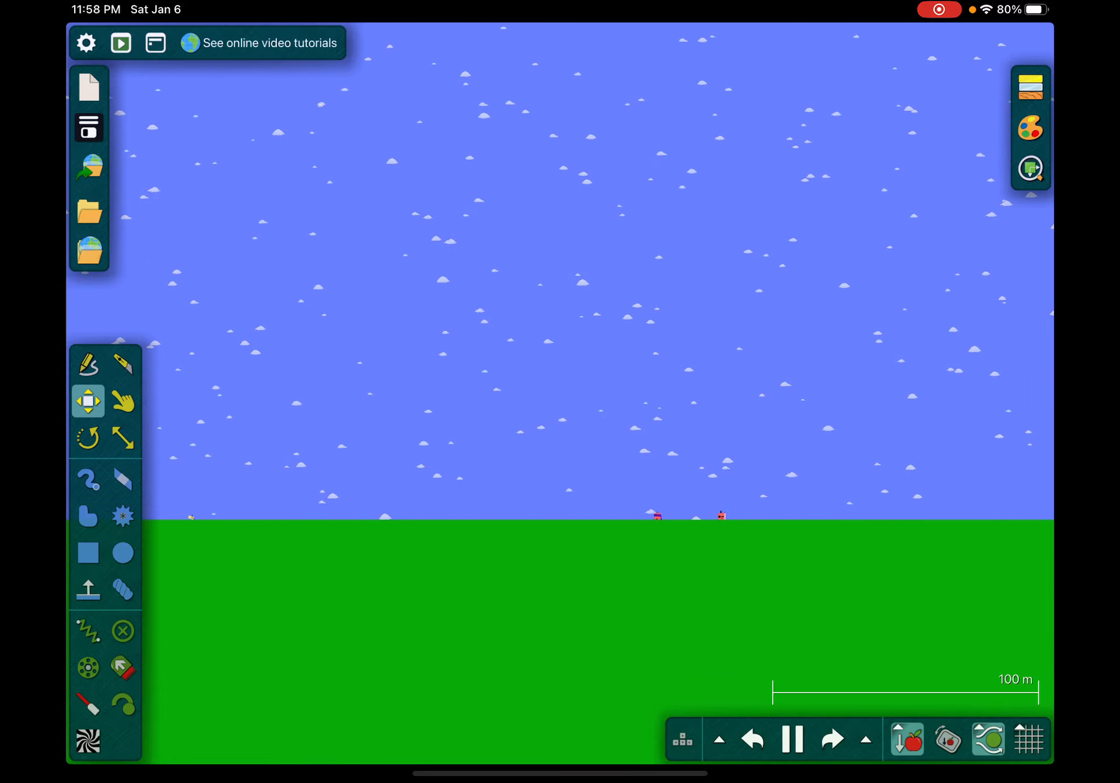
- Fling the giant wave across the grass with Drag, then pause it standing upright
click(122, 400)
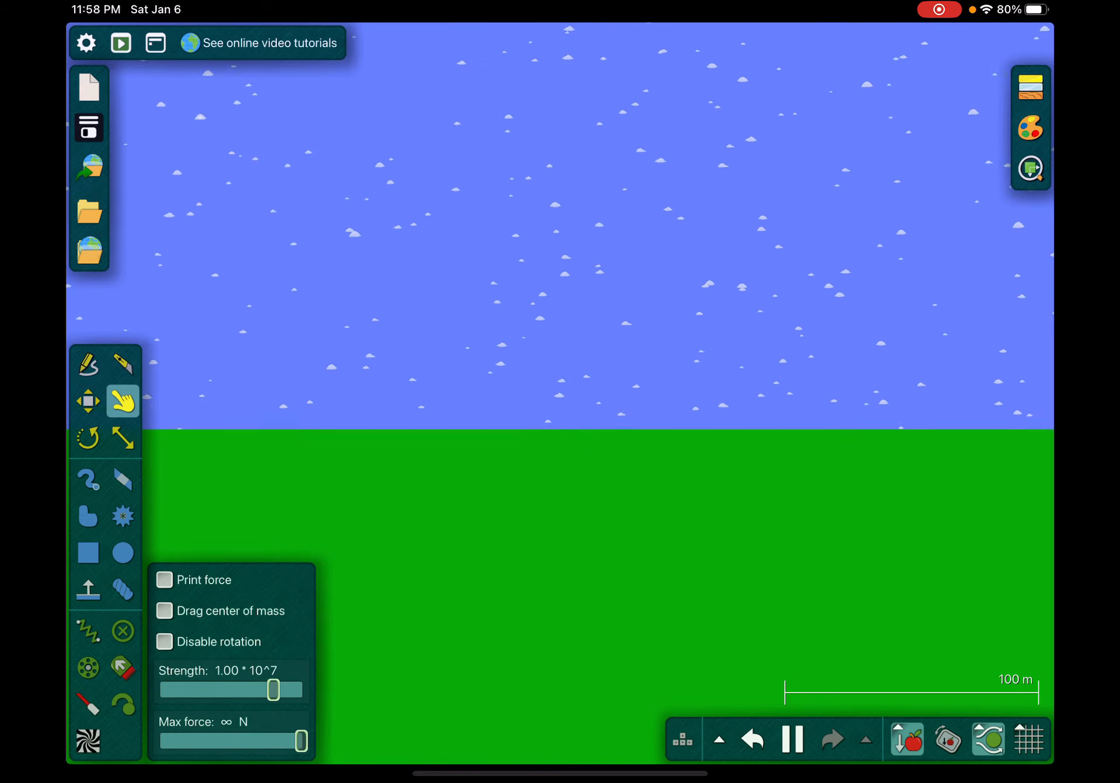
click(123, 437)
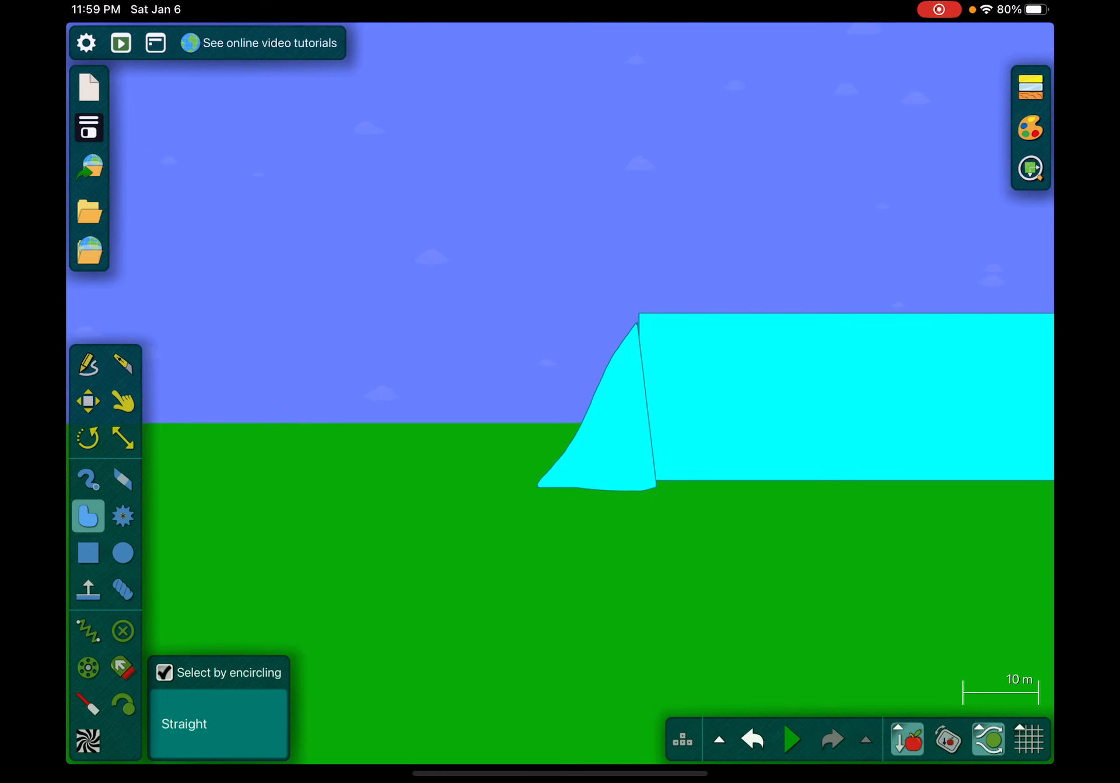
click(1028, 128)
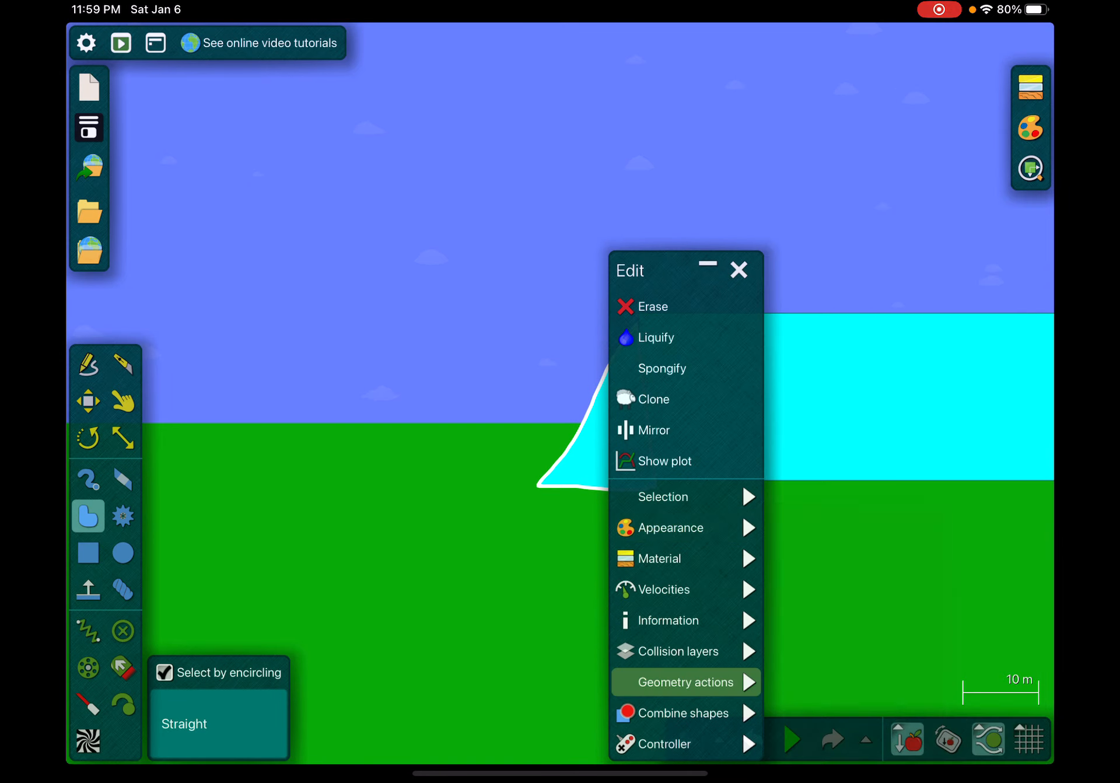
click(738, 270)
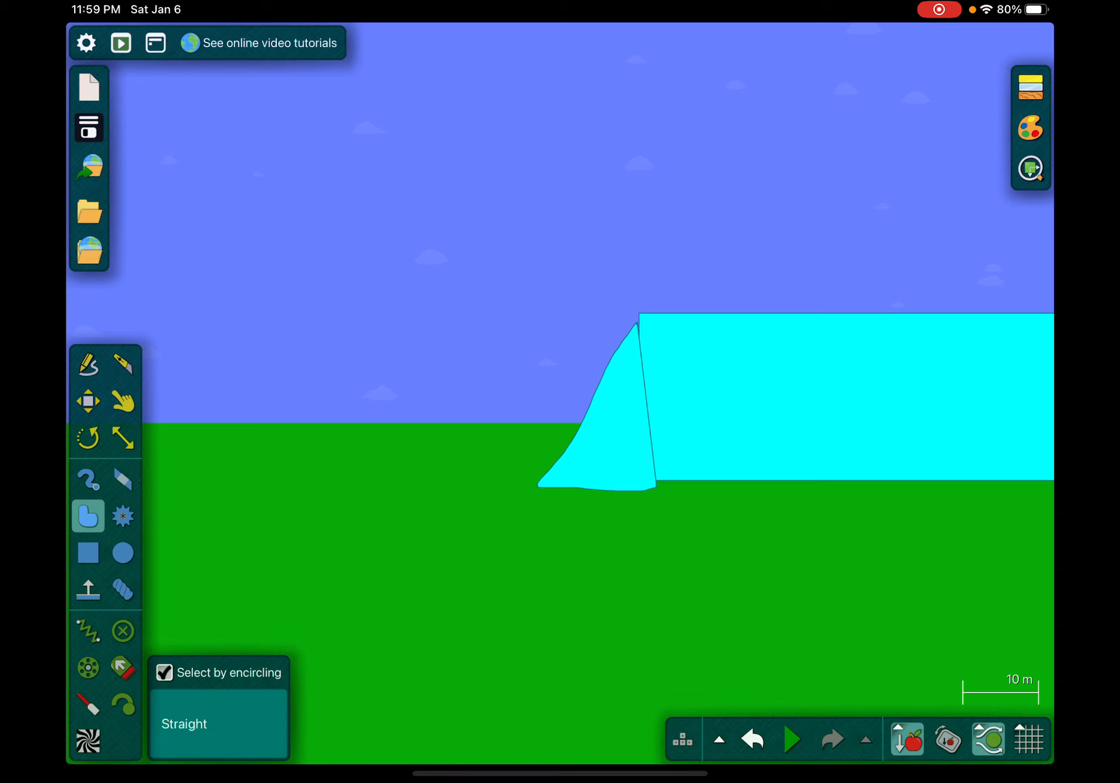
click(88, 400)
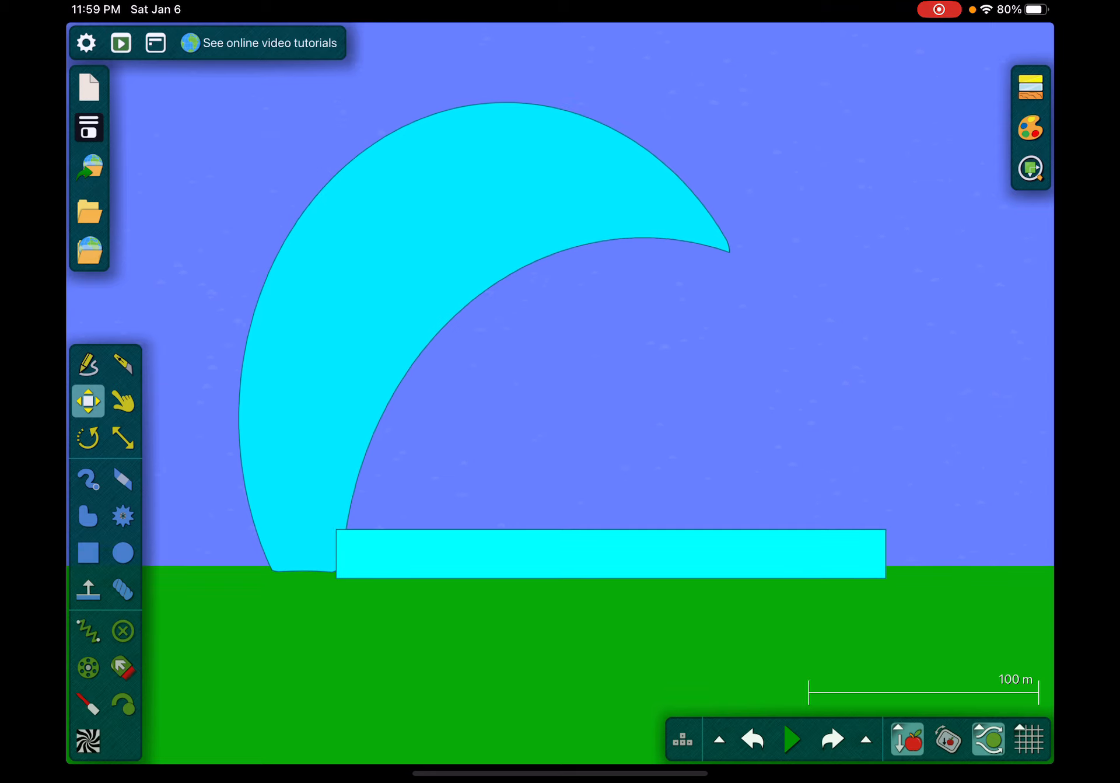
click(791, 740)
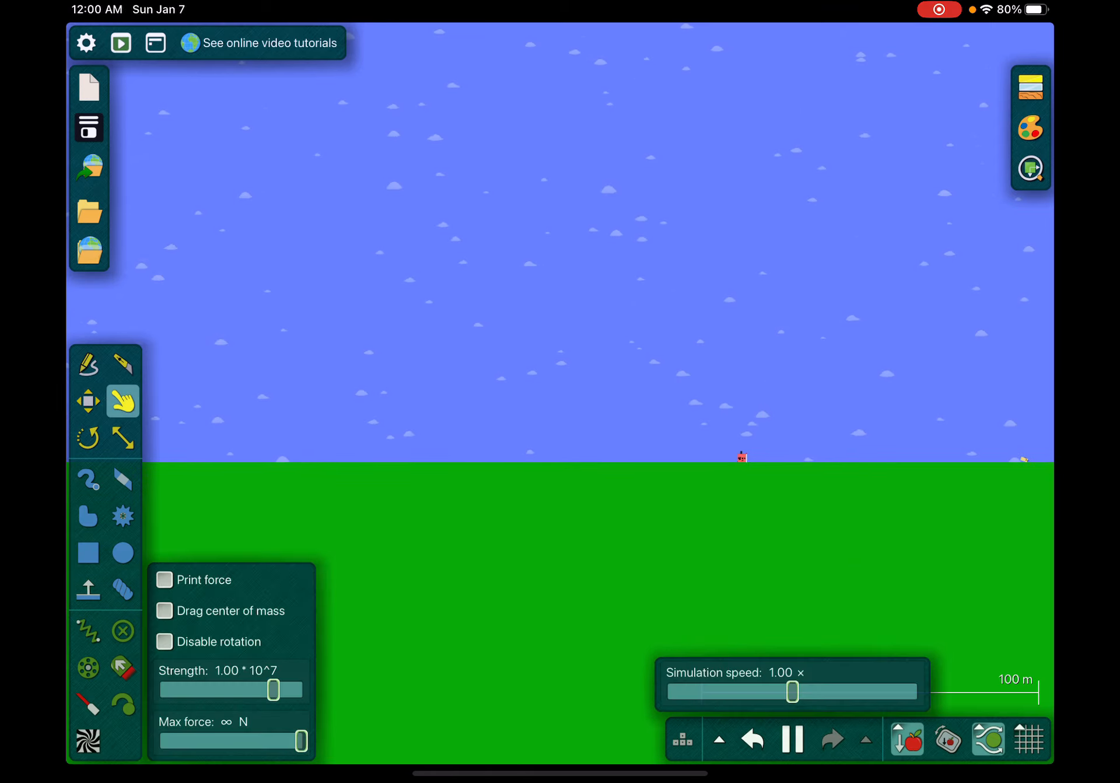